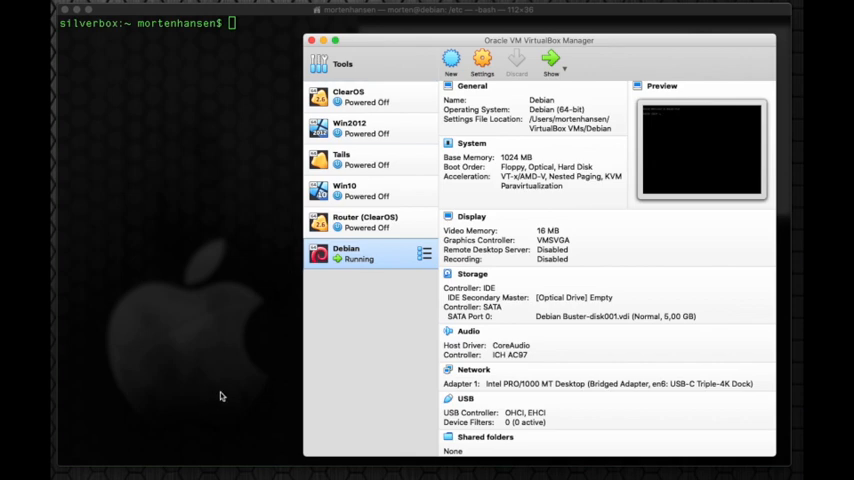
{"action": "mouse_move", "coordinate": [360, 308]}
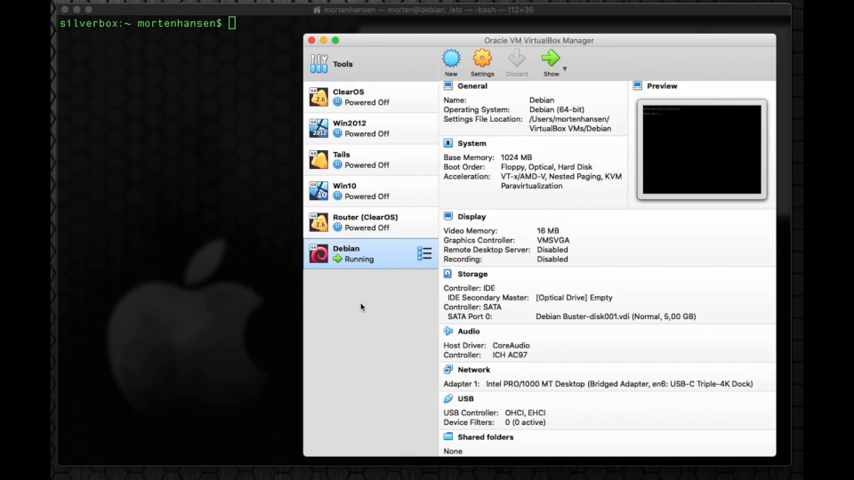
{"action": "mouse_move", "coordinate": [356, 272]}
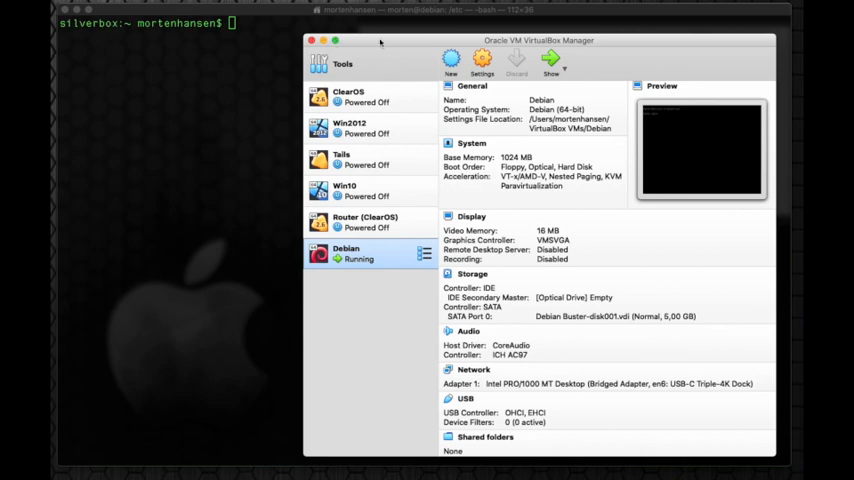
Show the running Debian VM's console window from VirtualBox Manager.
{"action": "left_click", "coordinate": [552, 62]}
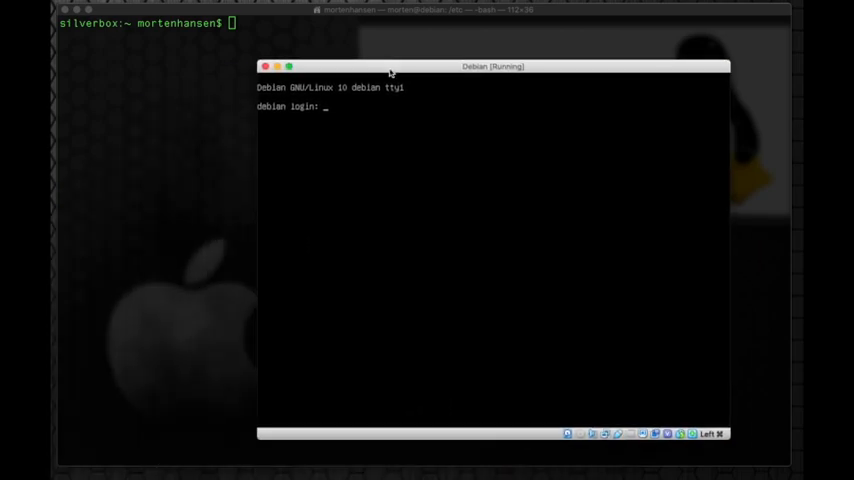
Log into the Debian console as morten to read its address 192.168.8.133 with ip a.
{"action": "type", "text": "morten"}
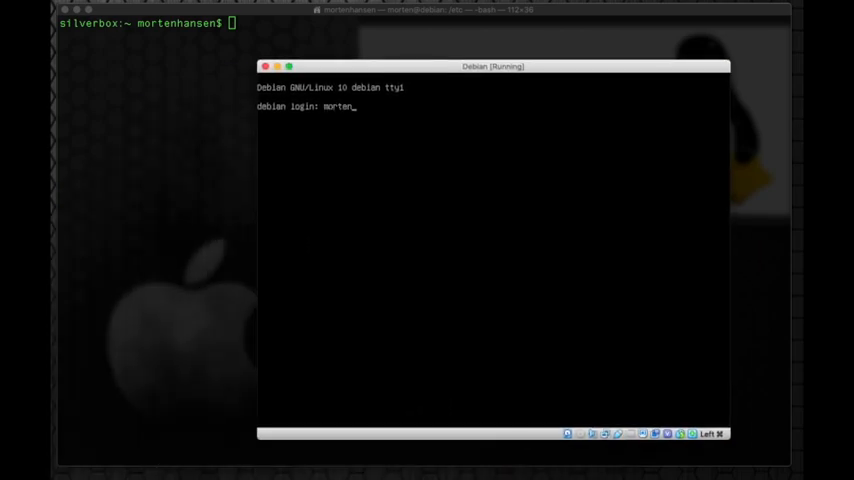
{"action": "key", "text": "Return"}
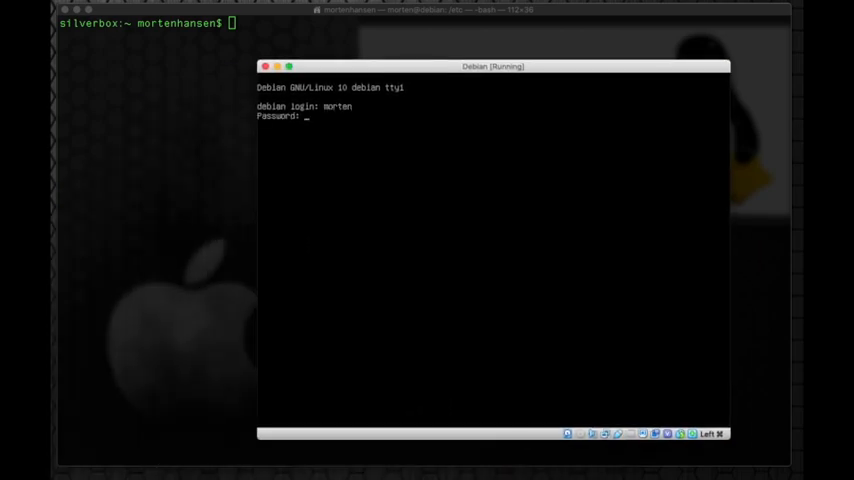
{"action": "key", "text": "Return"}
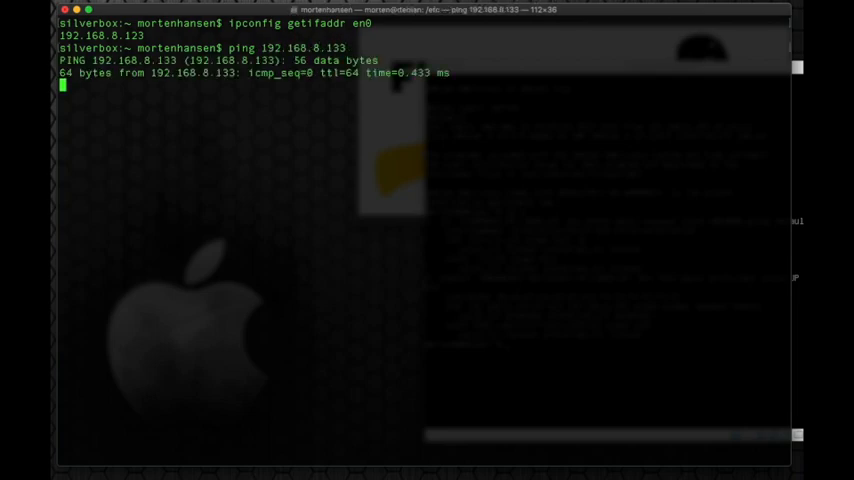
Stop the host ping to 192.168.8.133 and exit the Debian console back to the login prompt.
{"action": "key", "text": "ctrl+c"}
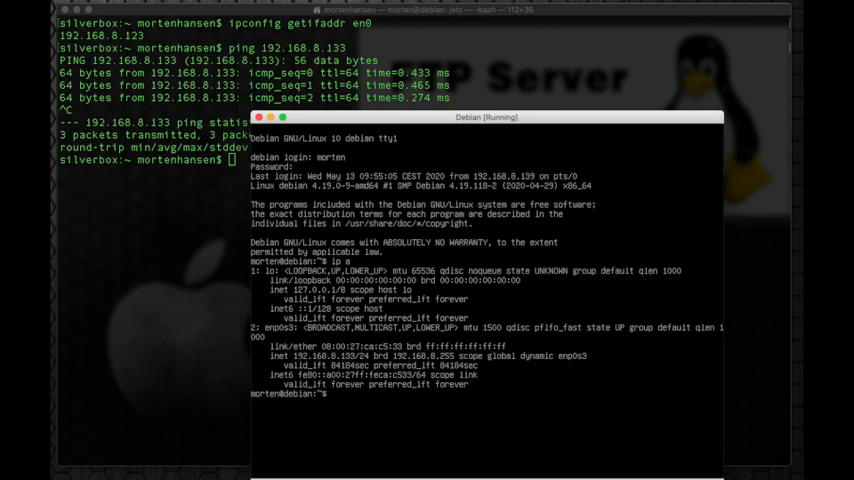
{"action": "type", "text": "exit"}
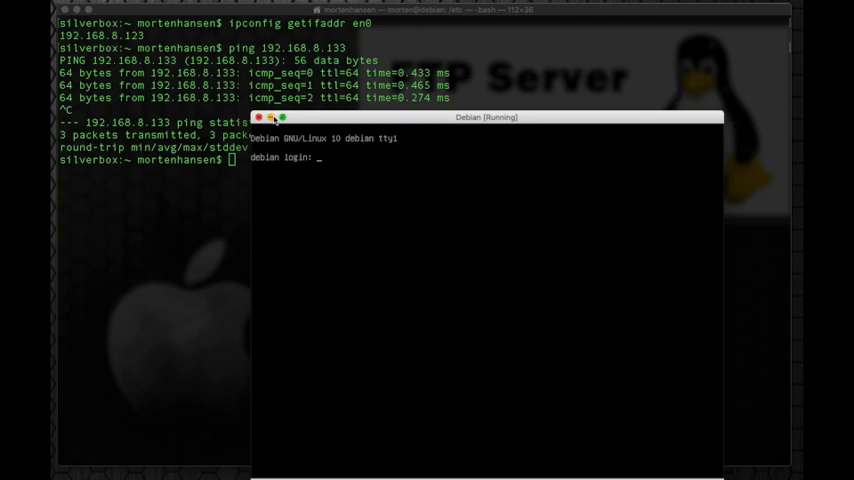
{"action": "left_click_drag", "start_coordinate": [488, 116], "coordinate": [488, 92]}
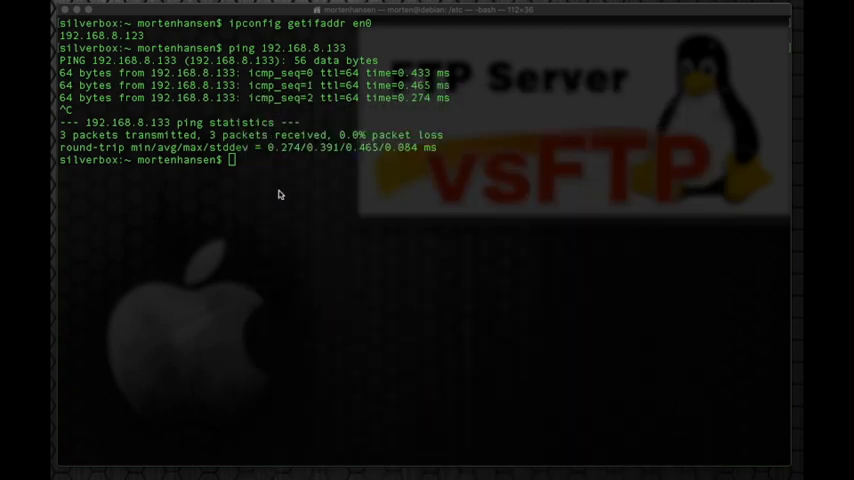
{"action": "type", "text": "sh"}
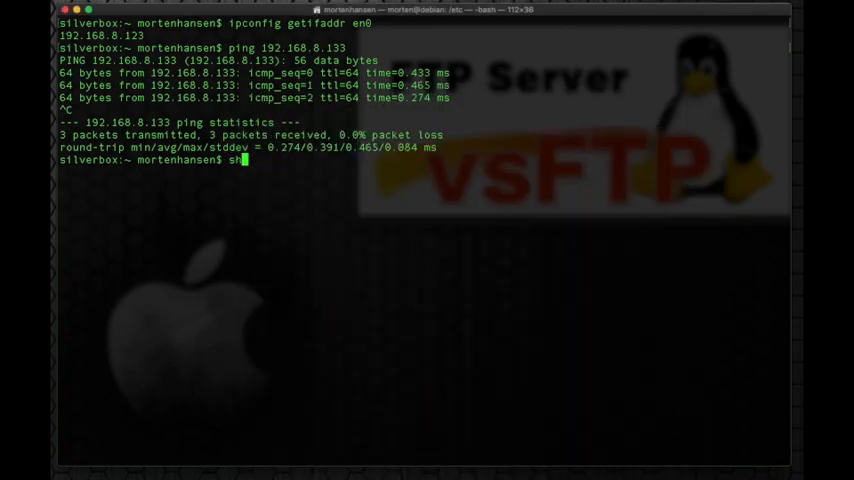
{"action": "type", "text": "sh morte"}
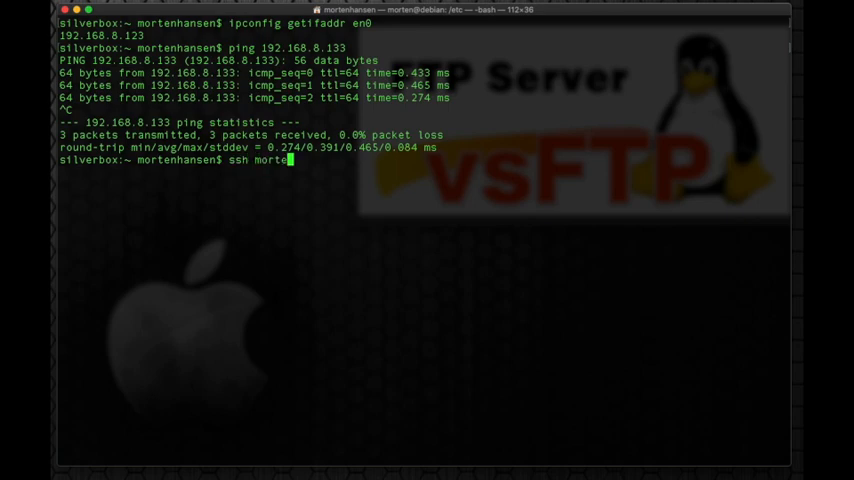
{"action": "type", "text": "@192."}
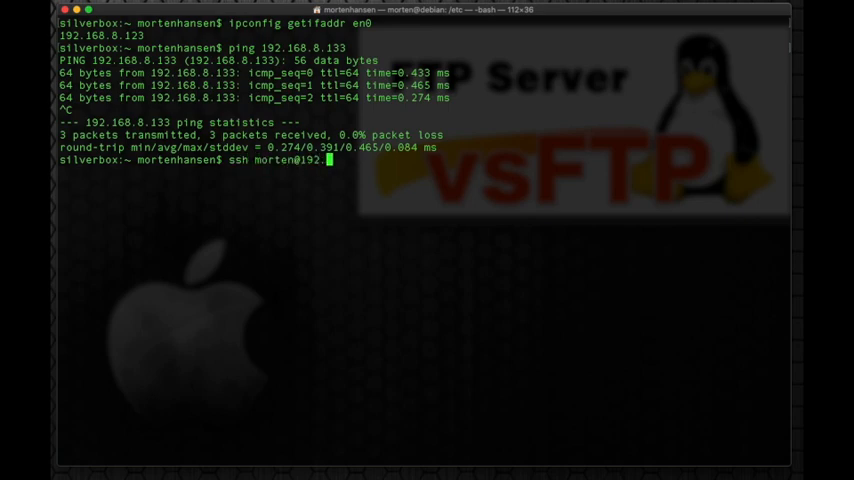
{"action": "type", "text": "168.8.133"}
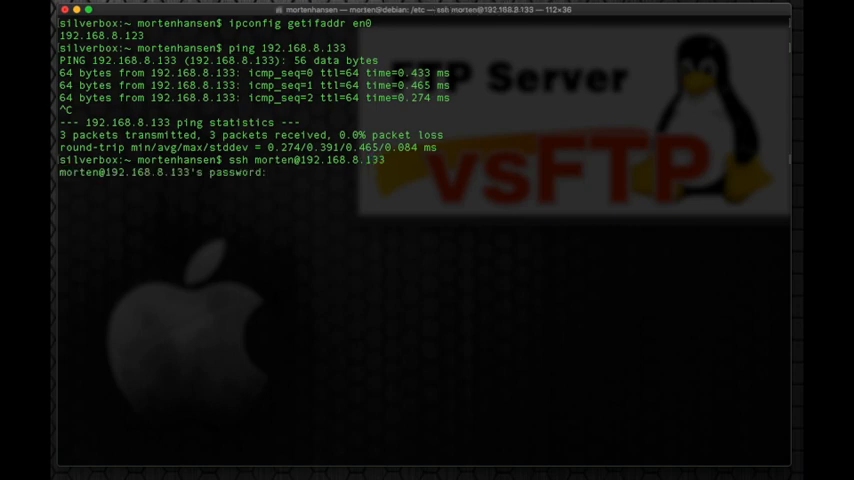
{"action": "key", "text": "enter"}
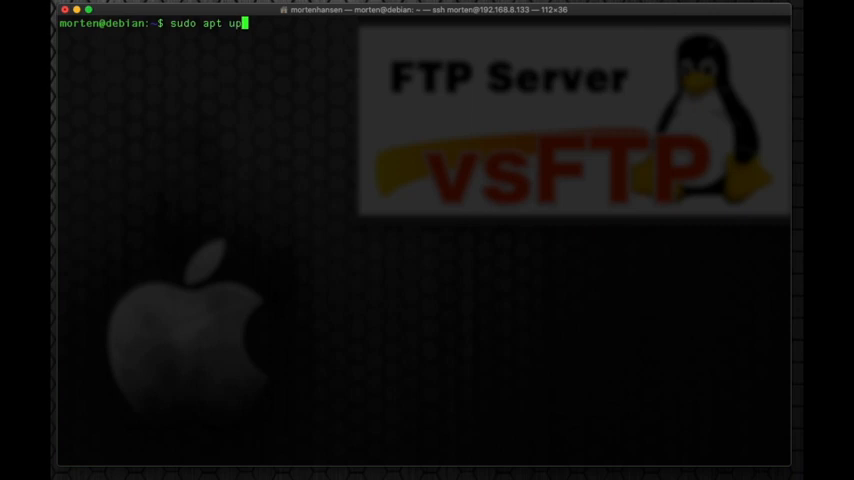
Run sudo apt update && sudo apt upgrade to bring Debian's packages up to date.
{"action": "type", "text": "date"}
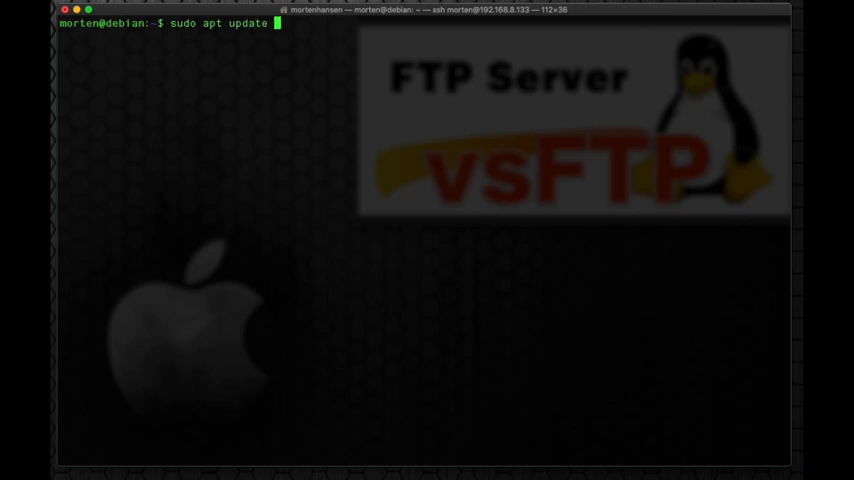
{"action": "type", "text": "&& sudo"}
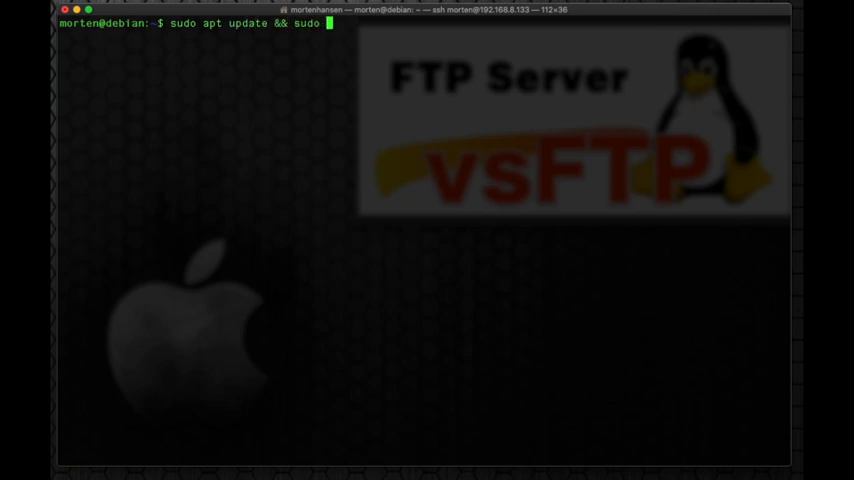
{"action": "type", "text": "apt upgrade"}
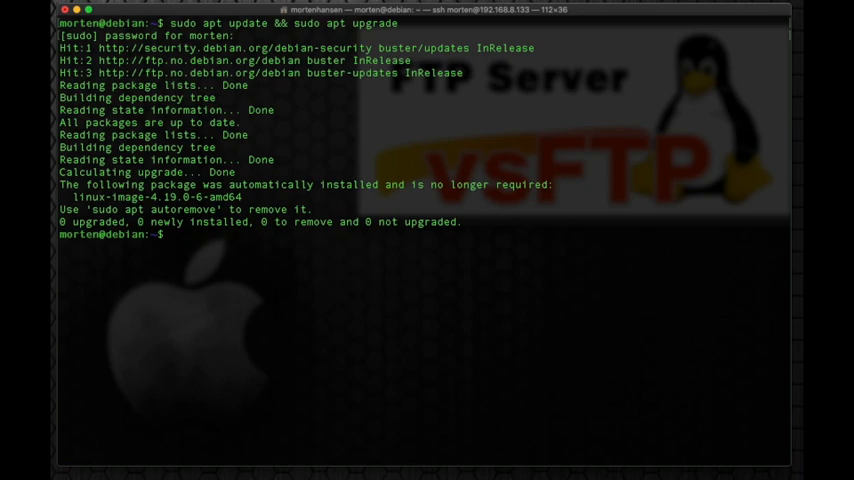
Install the vsftpd package with sudo apt install vsftpd.
{"action": "type", "text": "sudo"}
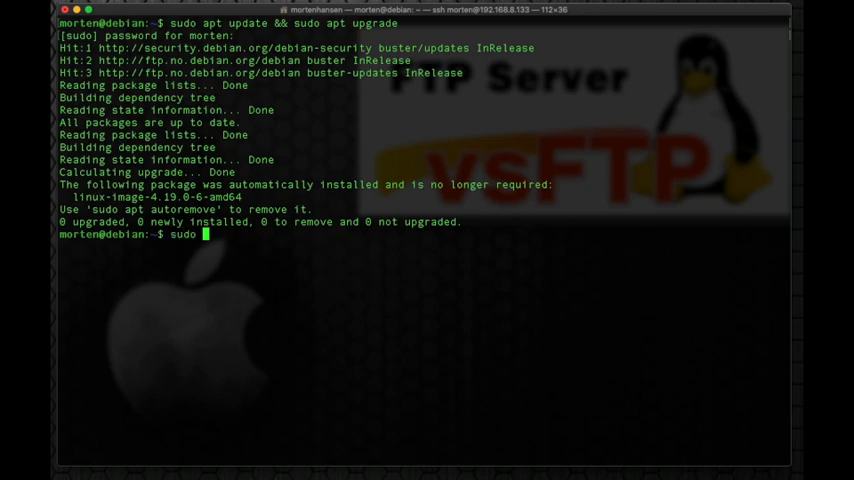
{"action": "type", "text": "apt install"}
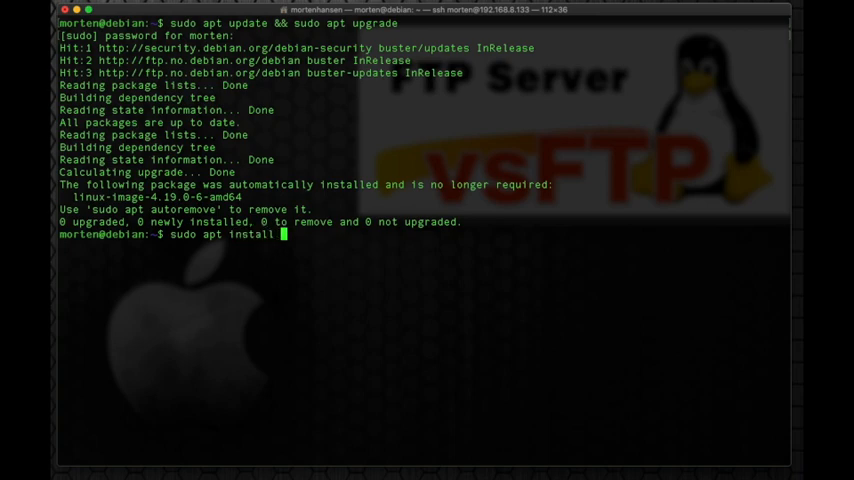
{"action": "type", "text": "vsftpd"}
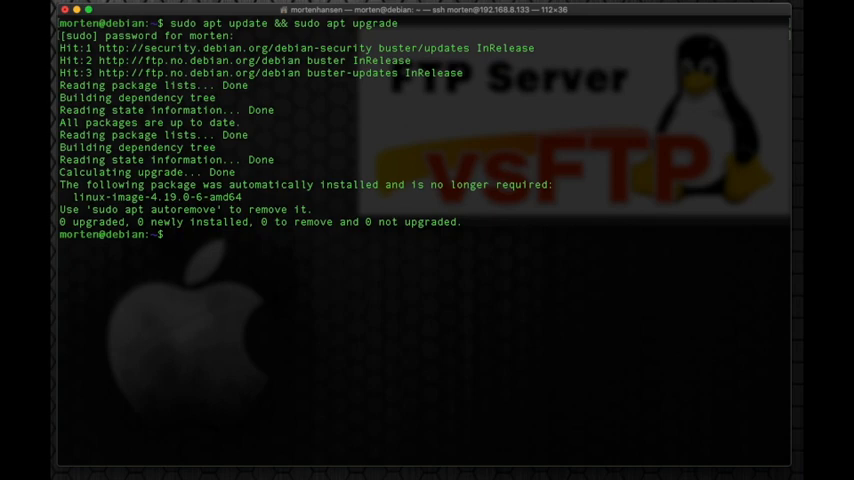
Check systemctl status vsftpd.service reports the service loaded, enabled and active (running).
{"action": "type", "text": "s"}
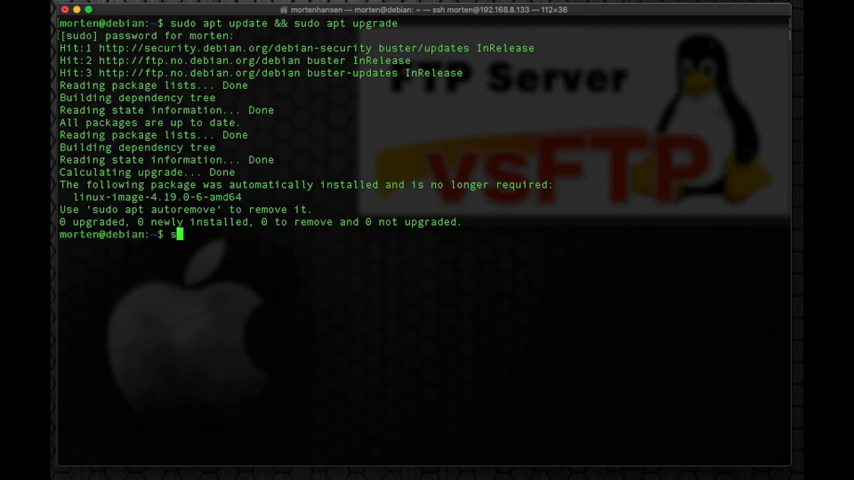
{"action": "type", "text": "systemctl"}
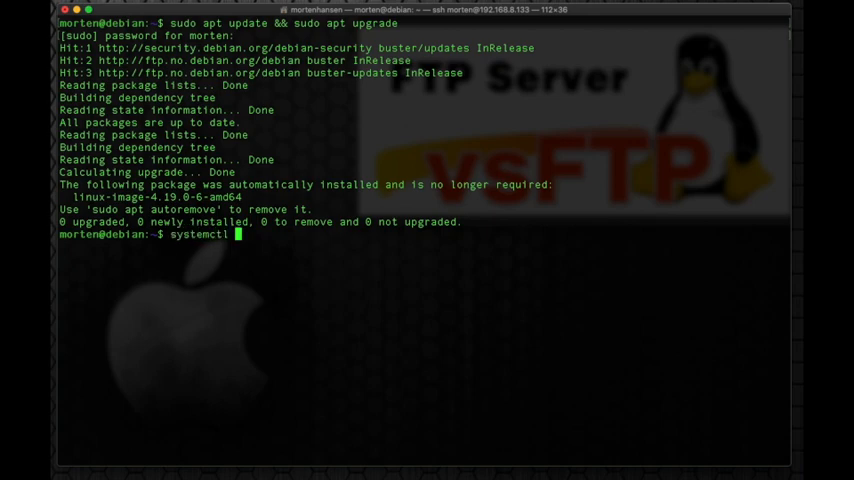
{"action": "type", "text": "status vsftpd.service"}
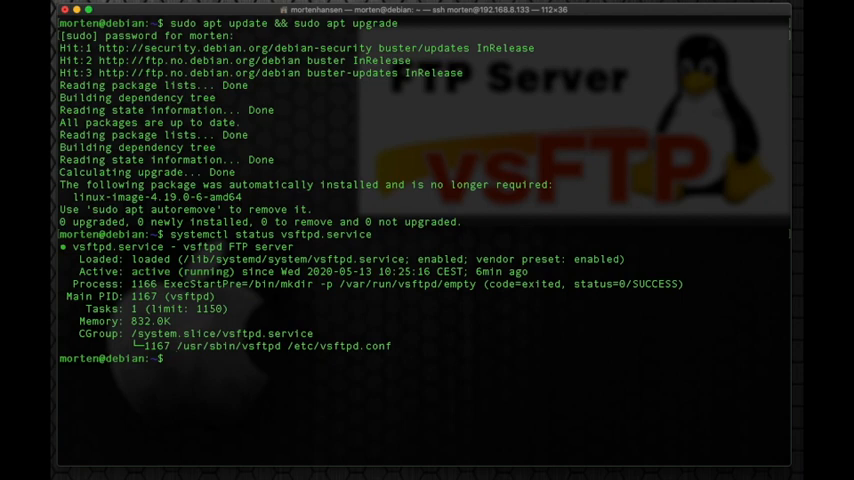
{"action": "type", "text": "s"}
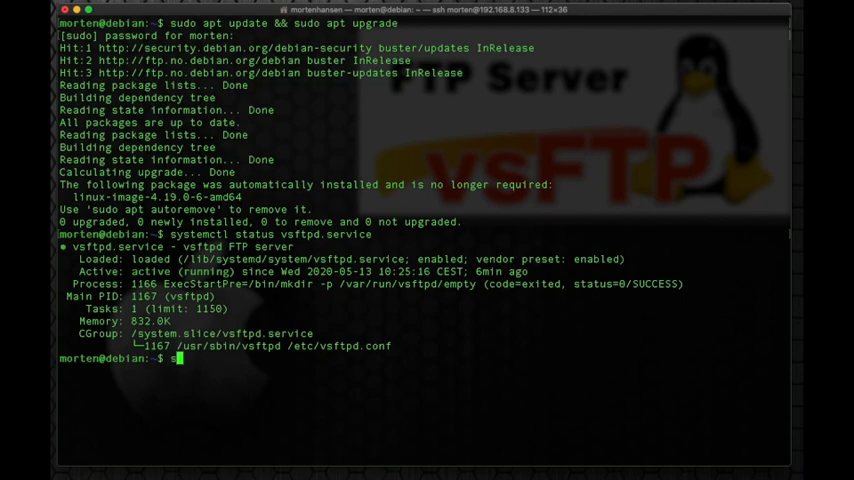
Back up /etc/vsftpd.conf to /etc/vsftpd.old with sudo cp.
{"action": "type", "text": "udo cp"}
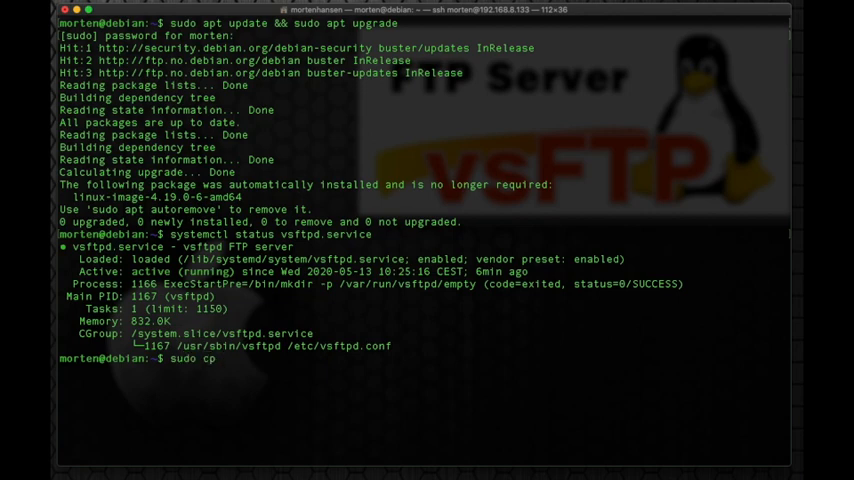
{"action": "type", "text": "/etc/vsftpd."}
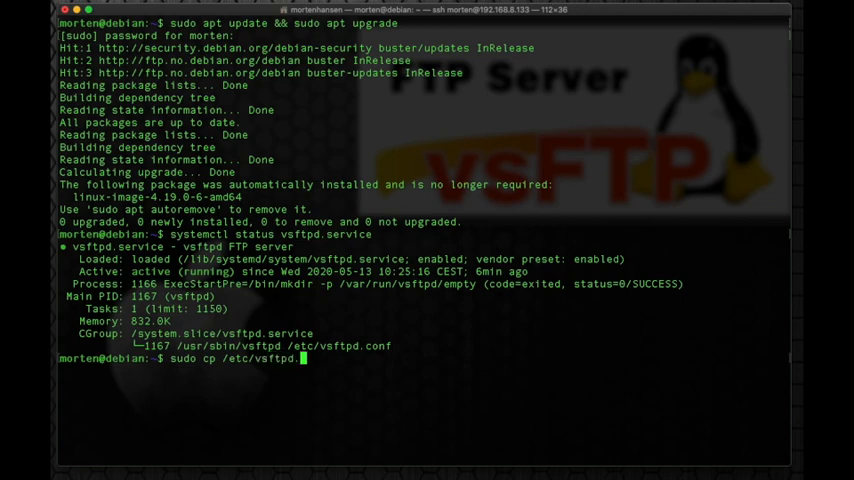
{"action": "type", "text": "conf"}
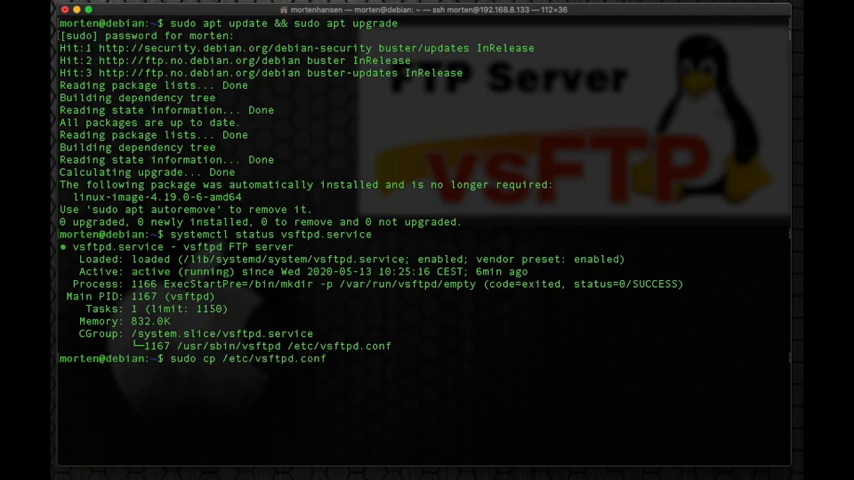
{"action": "type", "text": "/"}
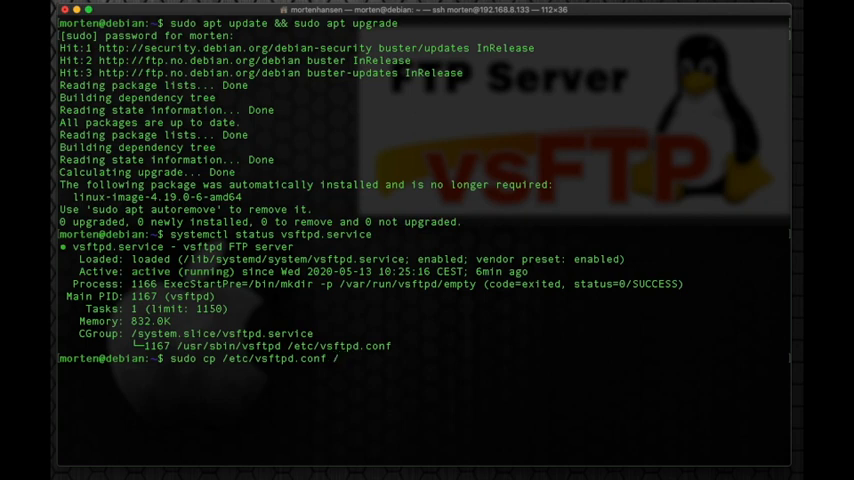
{"action": "type", "text": "etc/"}
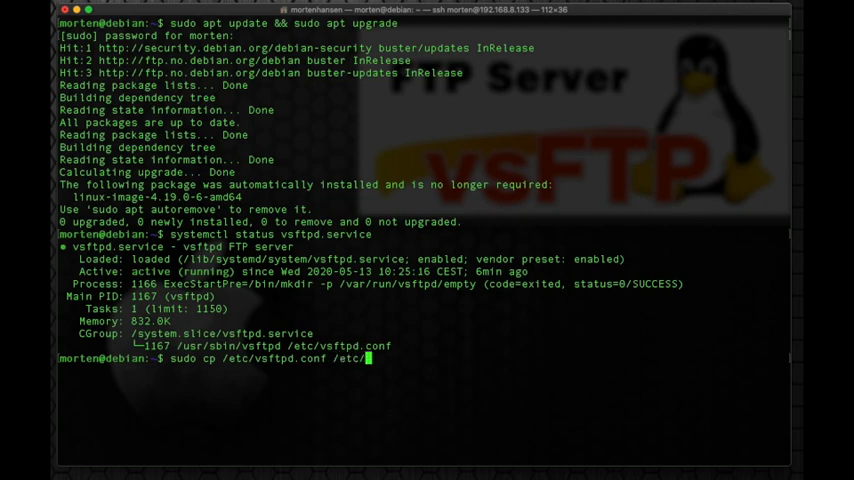
{"action": "type", "text": "vsftpd."}
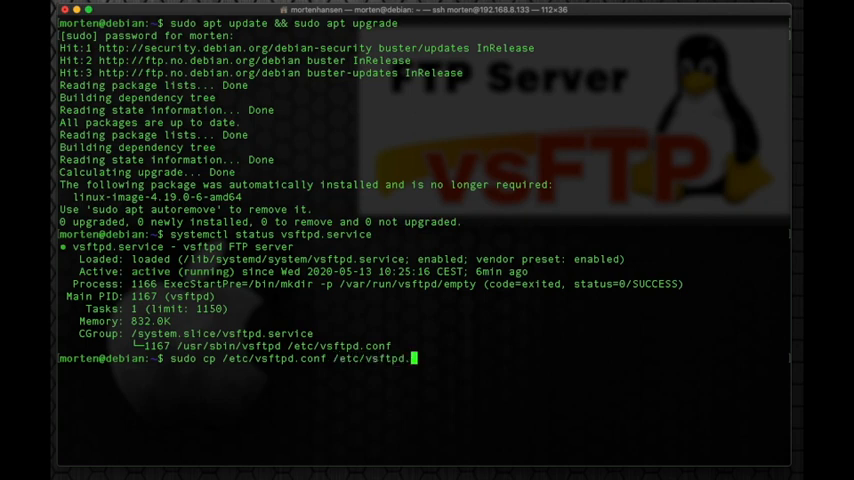
{"action": "type", "text": "old"}
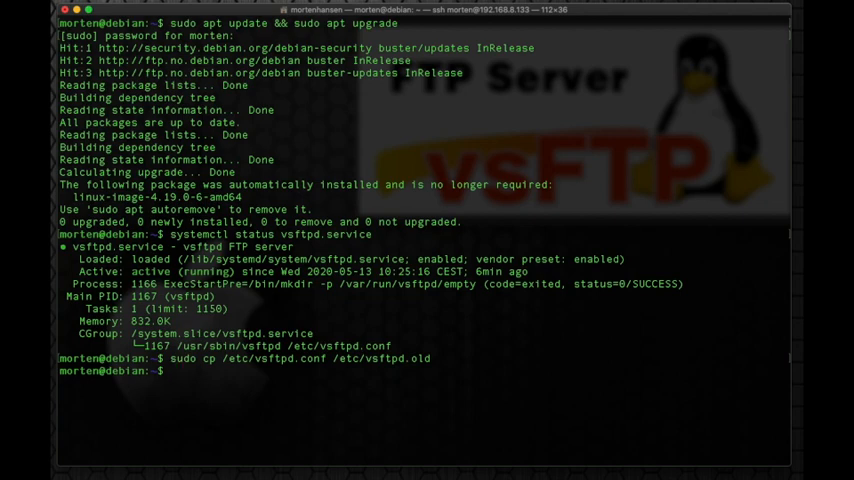
{"action": "type", "text": "sudo"}
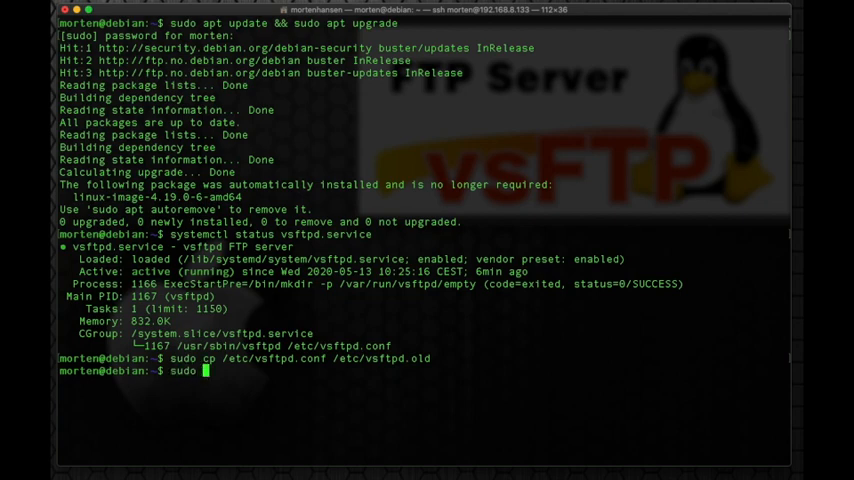
{"action": "type", "text": "/etc/"}
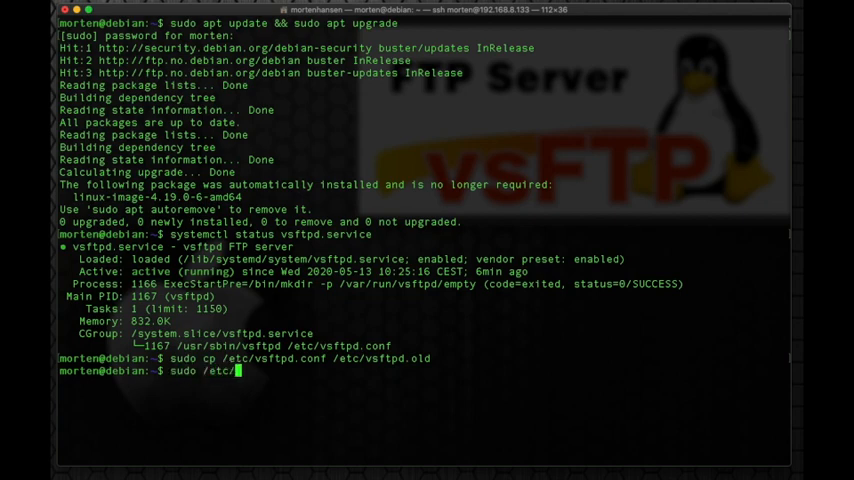
{"action": "type", "text": "vsf"}
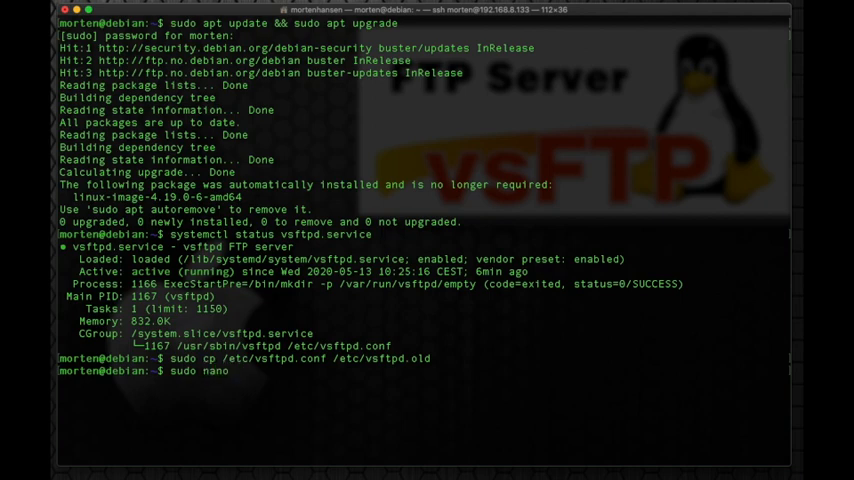
{"action": "type", "text": "/"}
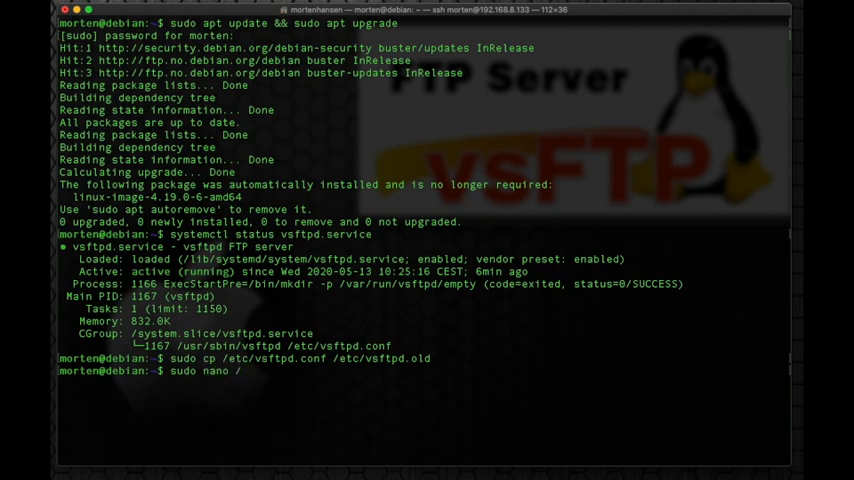
Open /etc/vsftpd.conf in nano with sudo and move down to the local user settings.
{"action": "type", "text": "etc/"}
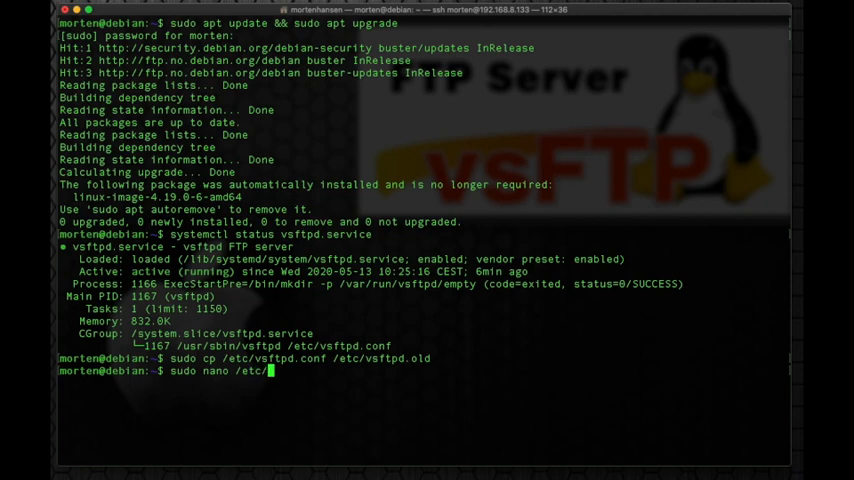
{"action": "type", "text": "vsftpd."}
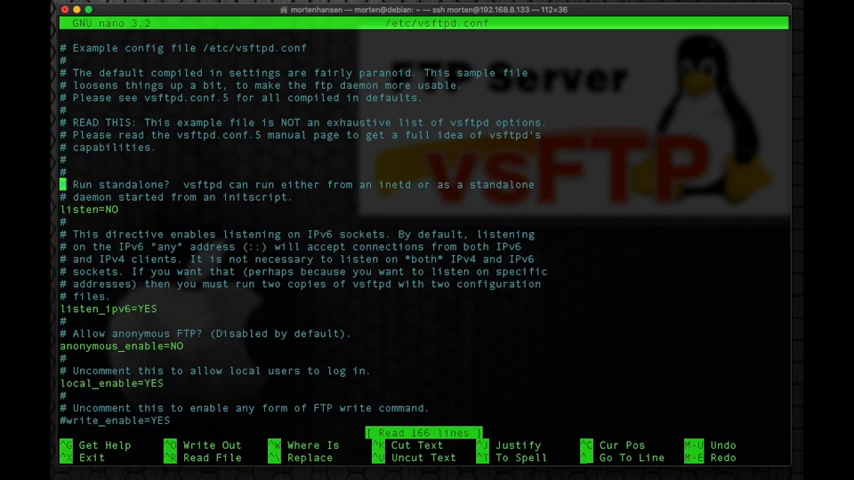
{"action": "key", "text": "Down"}
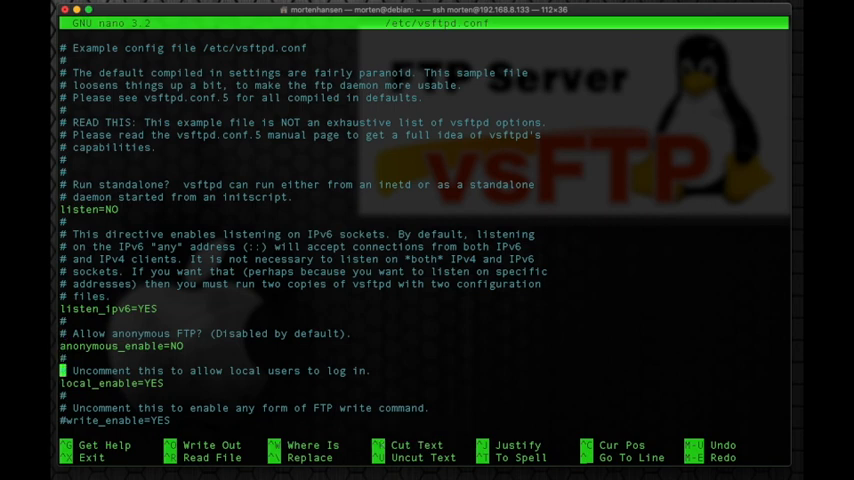
Enable write_enable and scroll on past it to the chroot_local_user options.
{"action": "scroll", "scroll_direction": "down", "scroll_amount": 3}
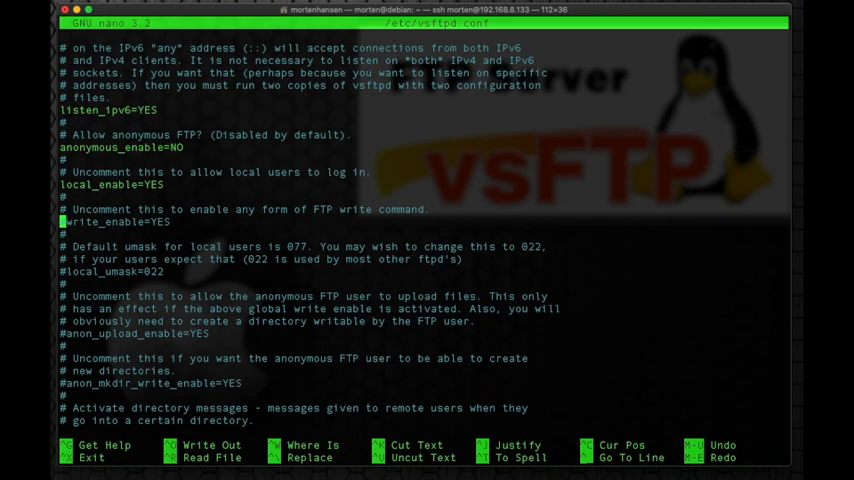
{"action": "key", "text": "Backspace"}
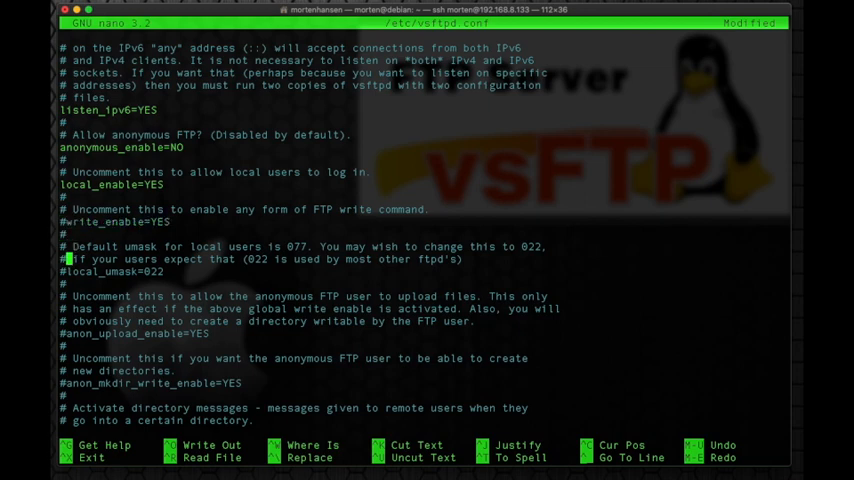
{"action": "scroll", "scroll_direction": "down", "scroll_amount": 3}
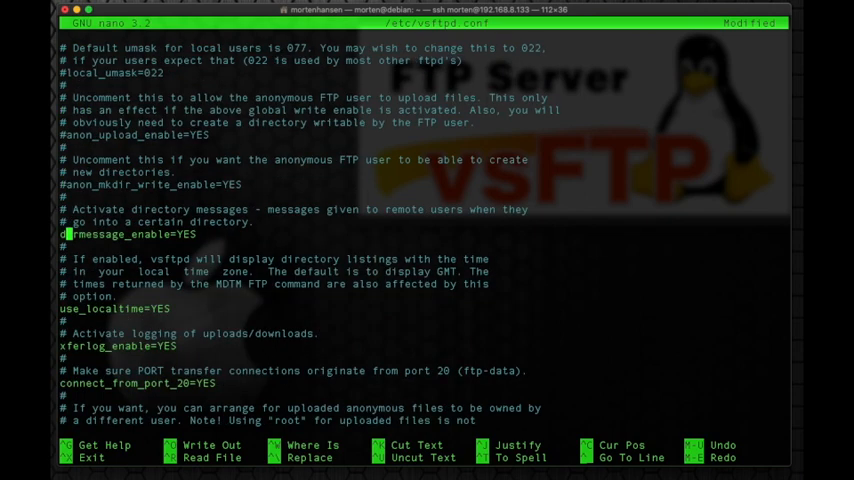
{"action": "scroll", "scroll_direction": "down", "scroll_amount": 3}
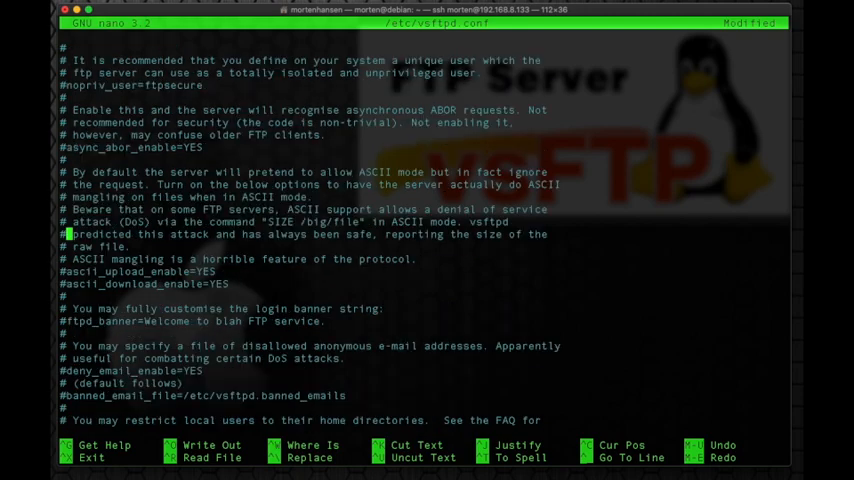
{"action": "scroll", "scroll_direction": "down", "scroll_amount": 3}
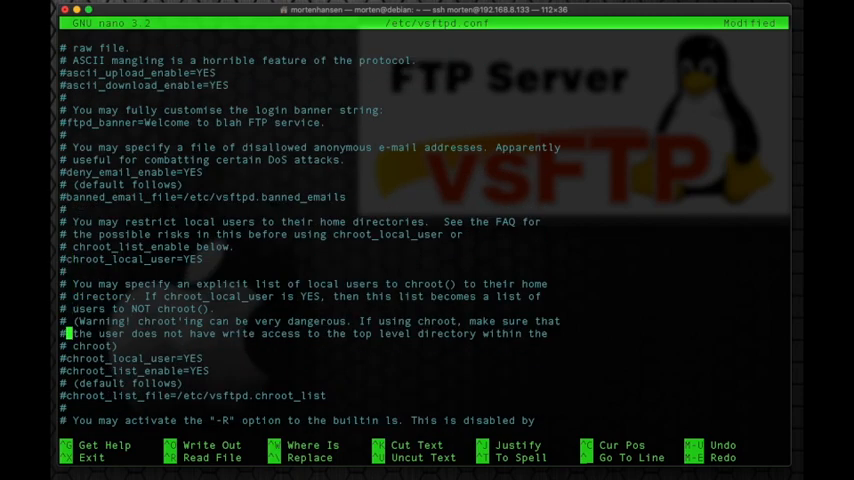
{"action": "scroll", "scroll_direction": "down", "scroll_amount": 3}
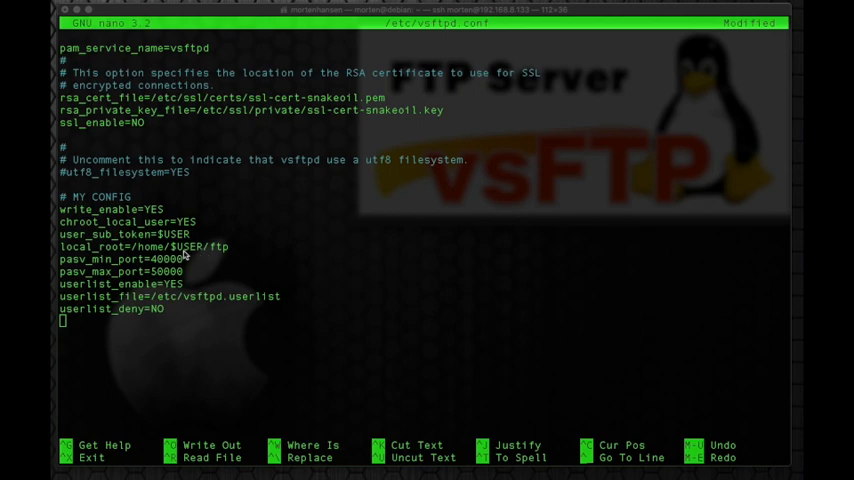
{"action": "mouse_move", "coordinate": [190, 252]}
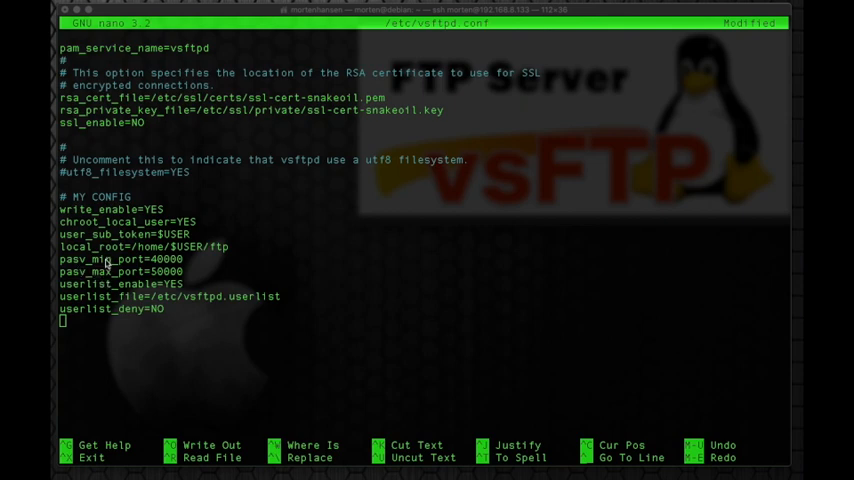
{"action": "mouse_move", "coordinate": [216, 272]}
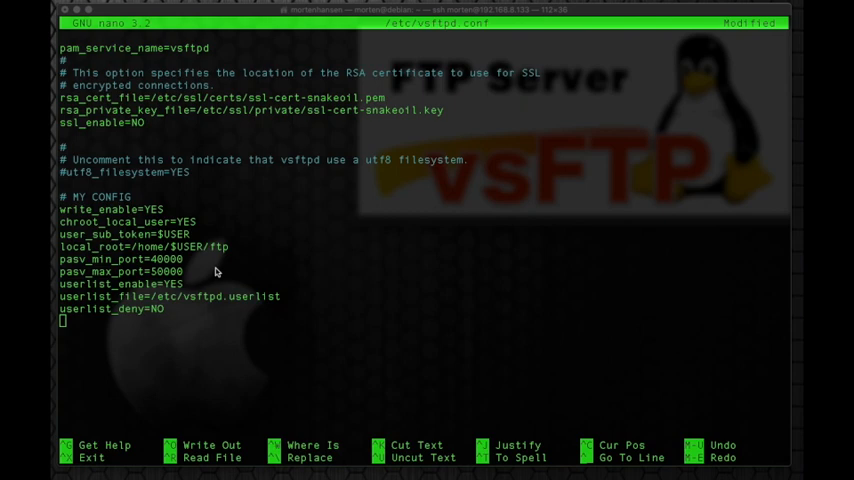
{"action": "mouse_move", "coordinate": [196, 264]}
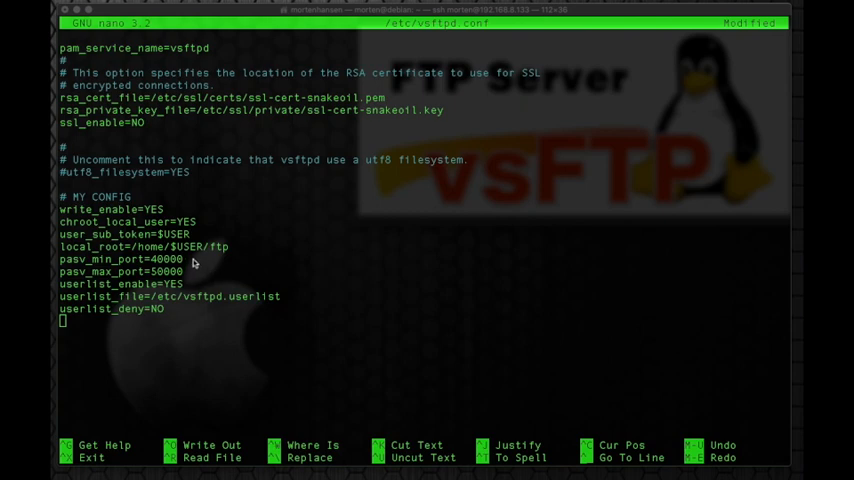
{"action": "mouse_move", "coordinate": [200, 288]}
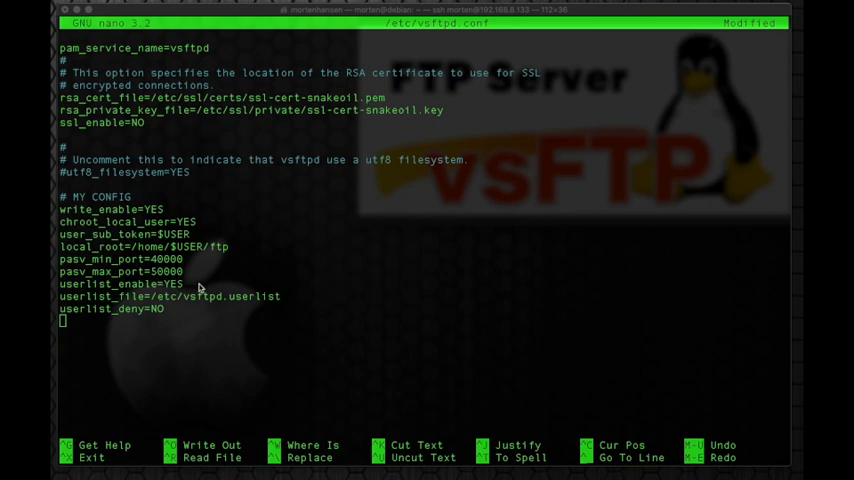
{"action": "mouse_move", "coordinate": [172, 320]}
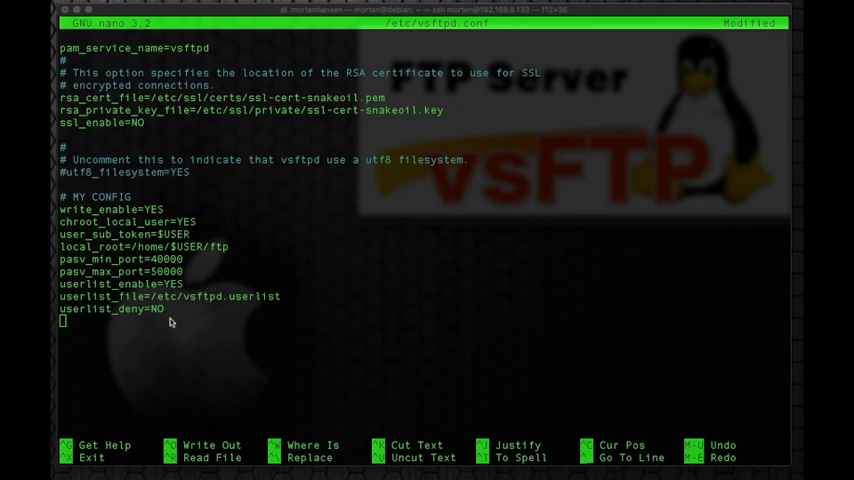
{"action": "mouse_move", "coordinate": [160, 352]}
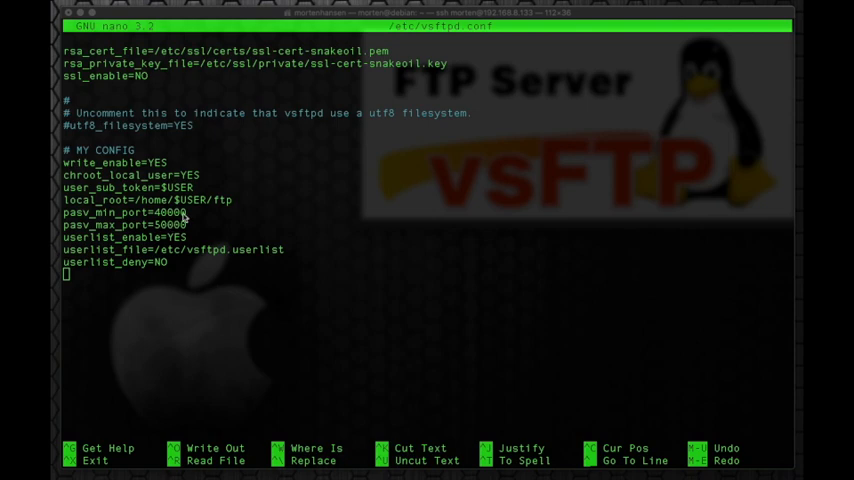
{"action": "mouse_move", "coordinate": [238, 216]}
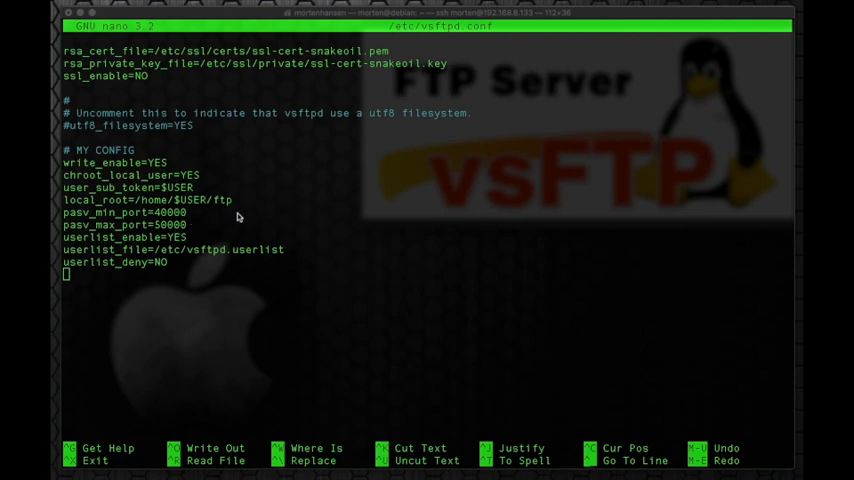
{"action": "mouse_move", "coordinate": [324, 216]}
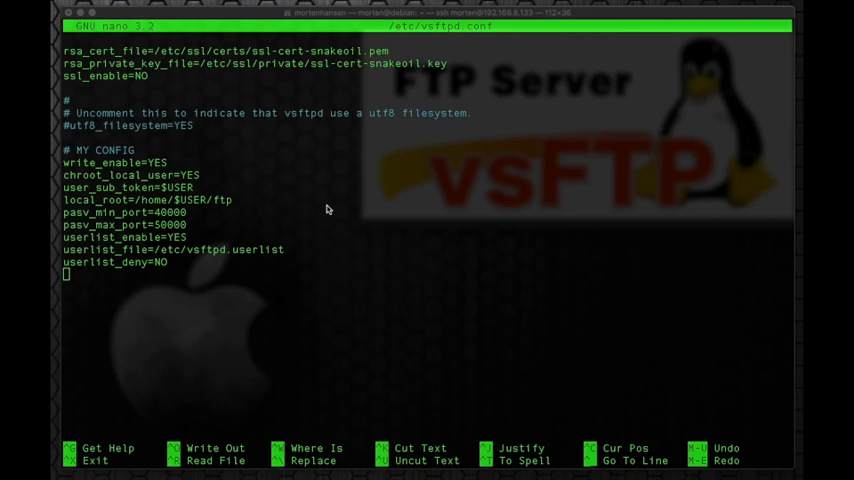
{"action": "mouse_move", "coordinate": [388, 172]}
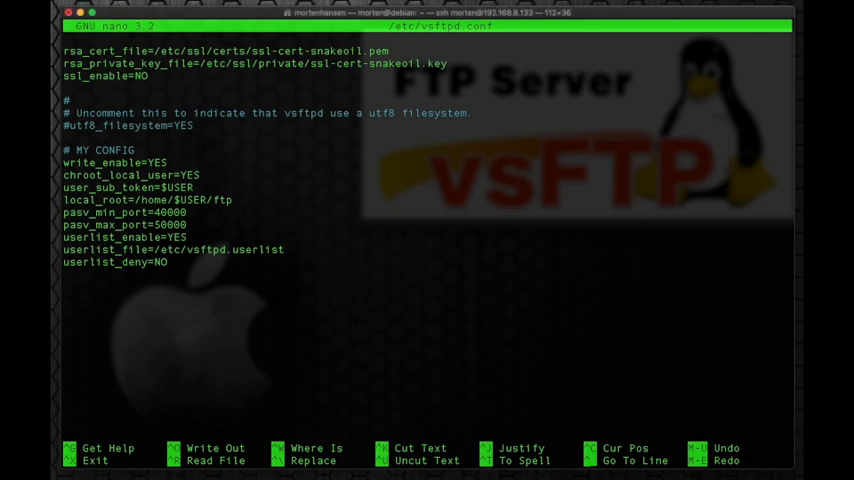
Save the appended MY CONFIG block in vsftpd.conf and close nano back to the shell.
{"action": "key", "text": "ctrl+x"}
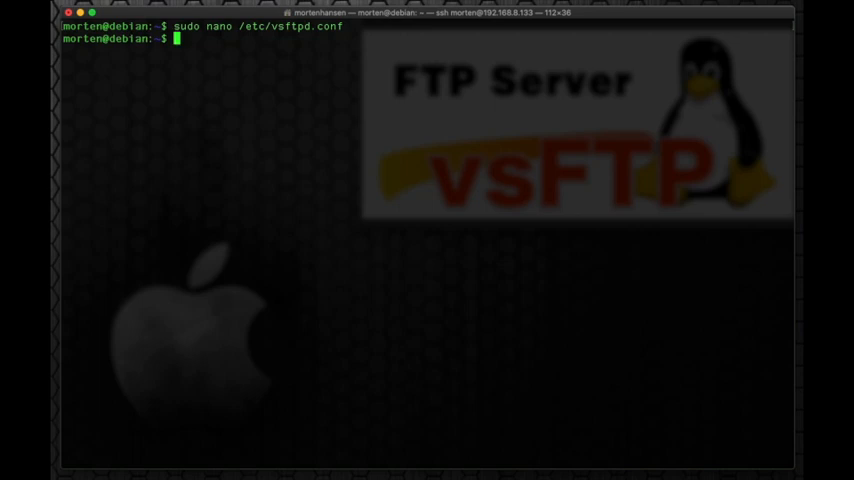
Change up to /home and list the existing user home folders.
{"action": "type", "text": "cd .."}
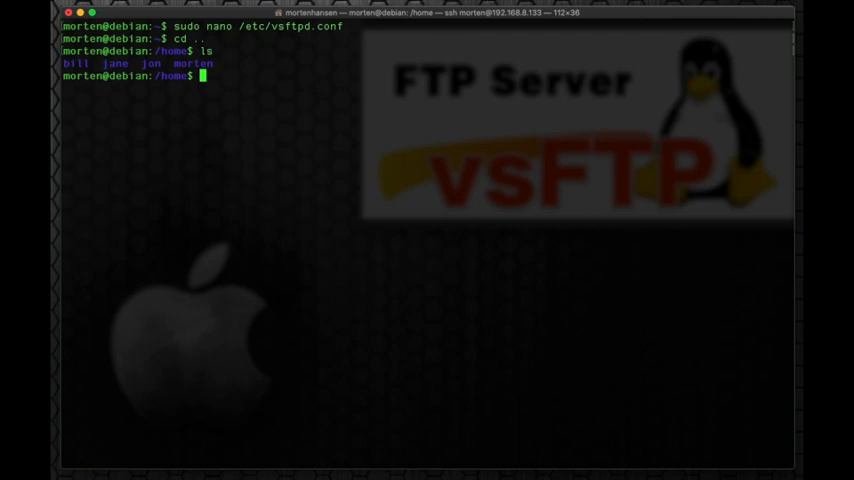
{"action": "type", "text": "s"}
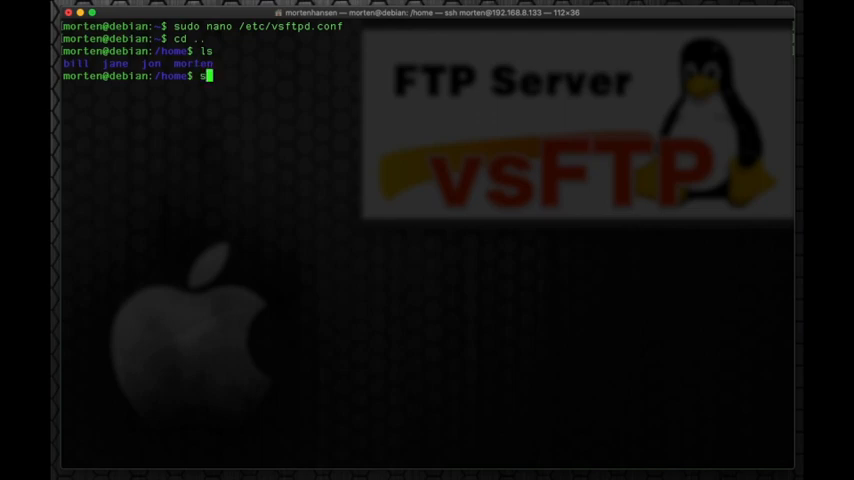
Create user terry with sudo adduser, setting a password and details, then list /home showing terry.
{"action": "type", "text": "sudo adduser"}
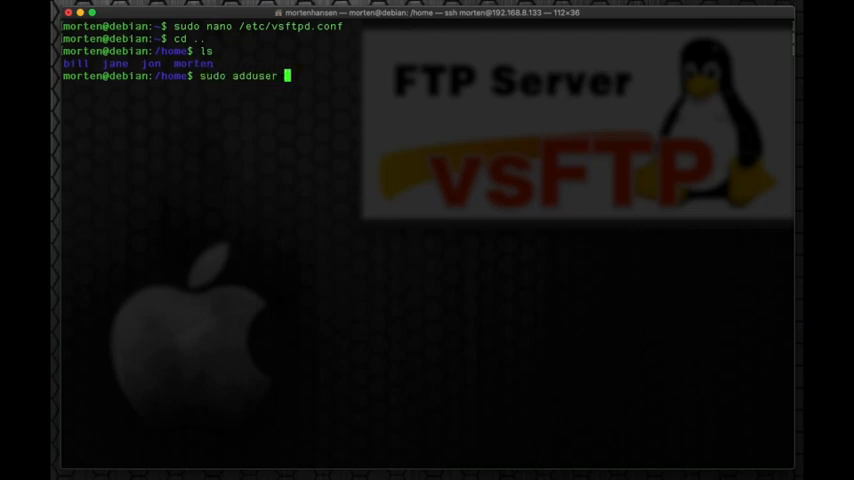
{"action": "type", "text": "terry"}
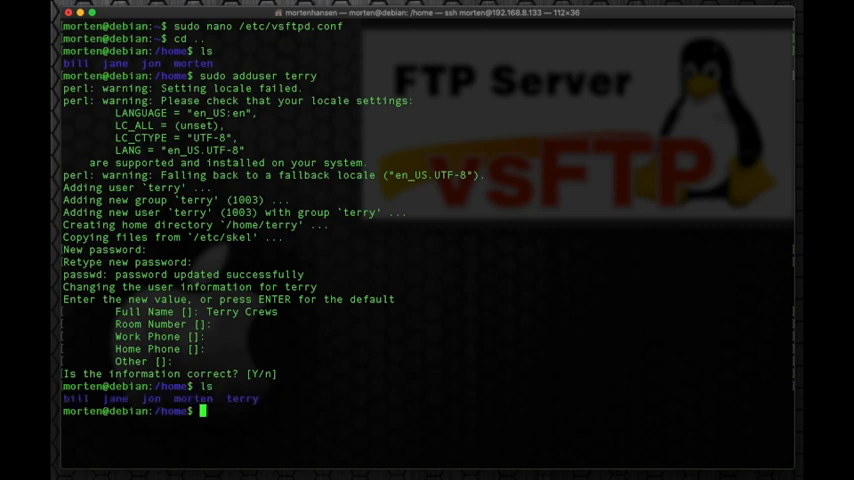
{"action": "type", "text": "mk"}
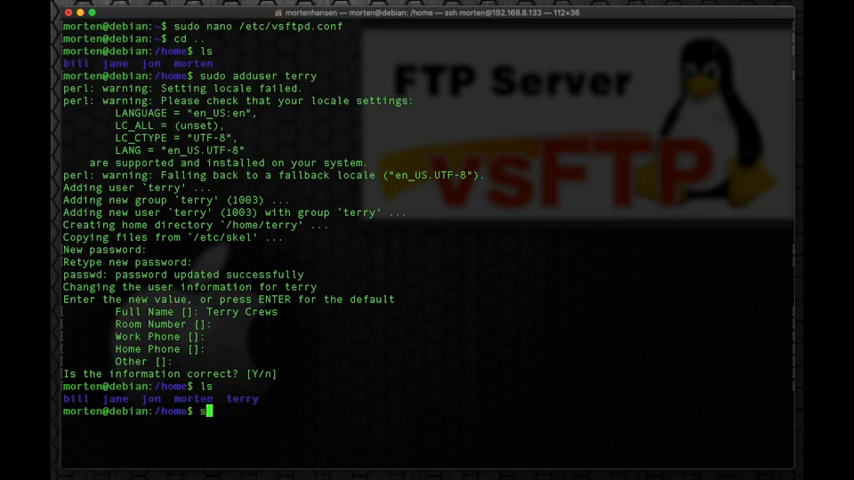
Create /home/terry/ftp with sudo mkdir and set its owner to nobody:nogroup.
{"action": "type", "text": "udo mk"}
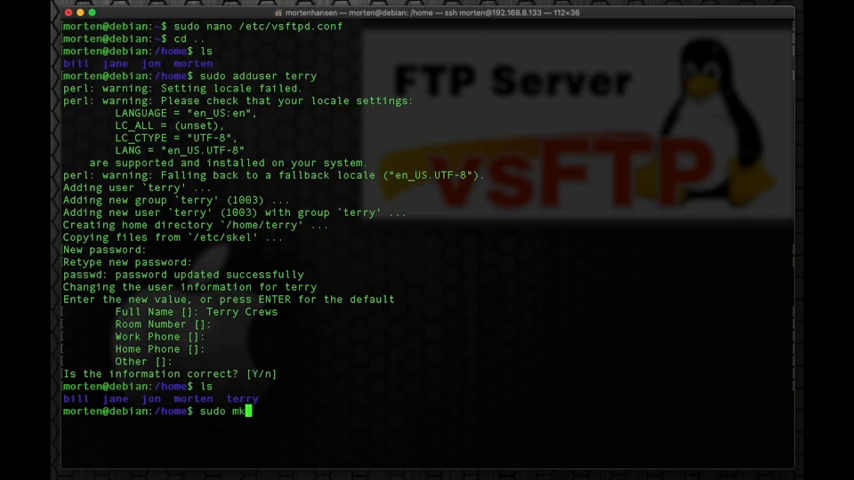
{"action": "type", "text": "dir /home/"}
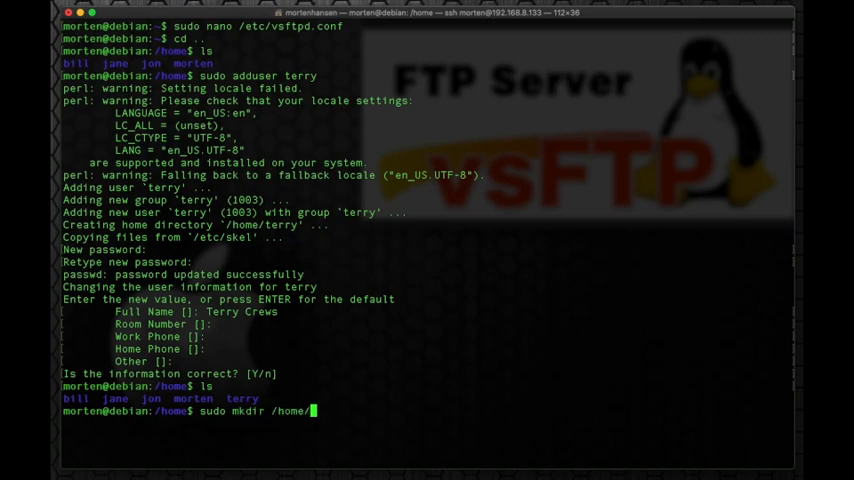
{"action": "type", "text": "terry/ftp"}
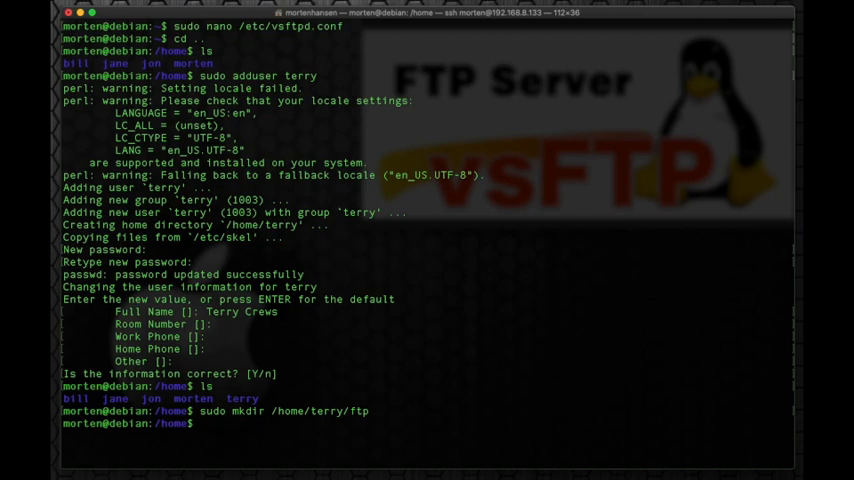
{"action": "type", "text": "sudo chown nobody:no"}
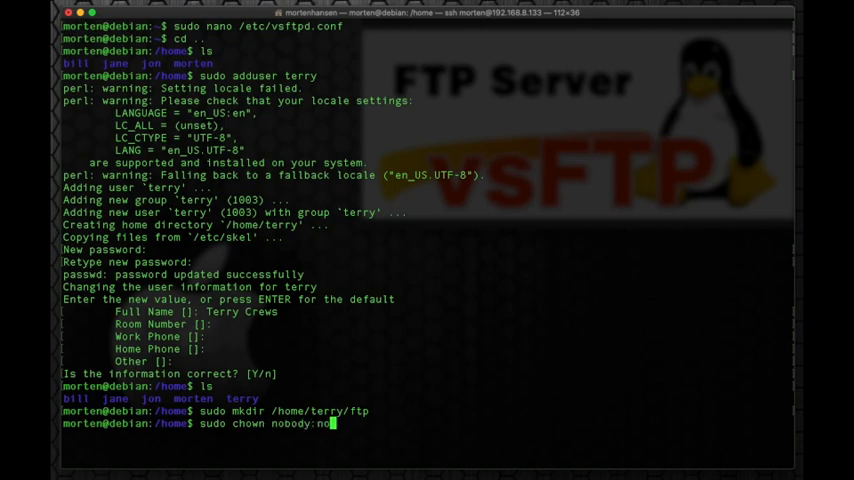
{"action": "type", "text": "group"}
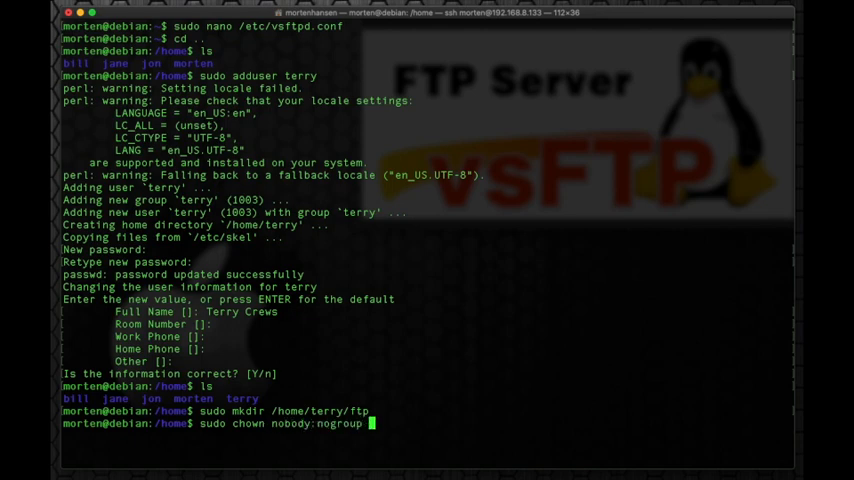
{"action": "type", "text": "/home/terry/ftp"}
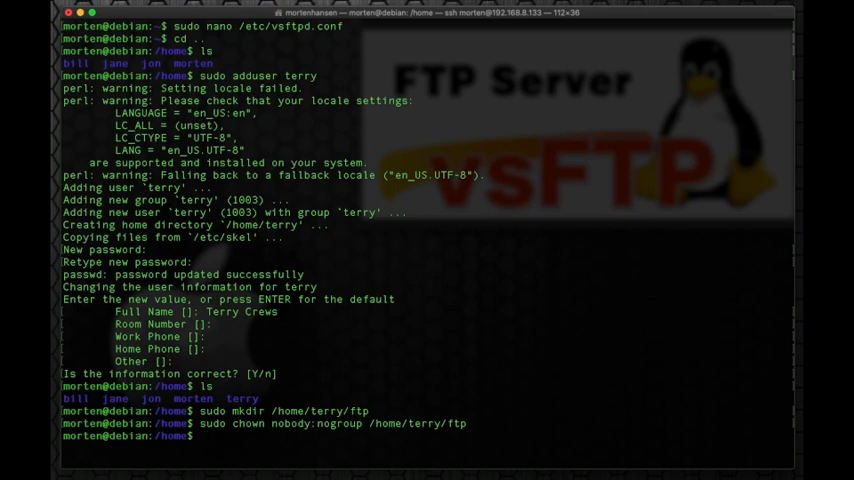
{"action": "type", "text": "s"}
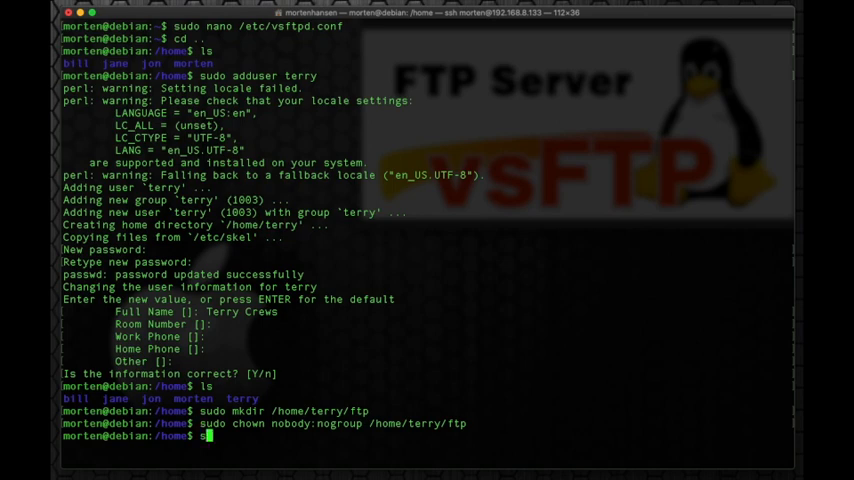
Remove write permission for everyone on /home/terry/ftp with chmod a-w.
{"action": "type", "text": "sudo"}
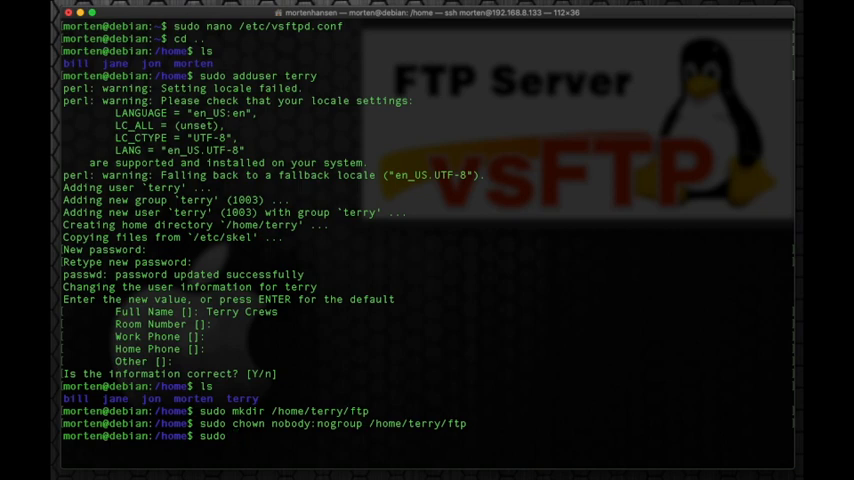
{"action": "type", "text": "chmmod"}
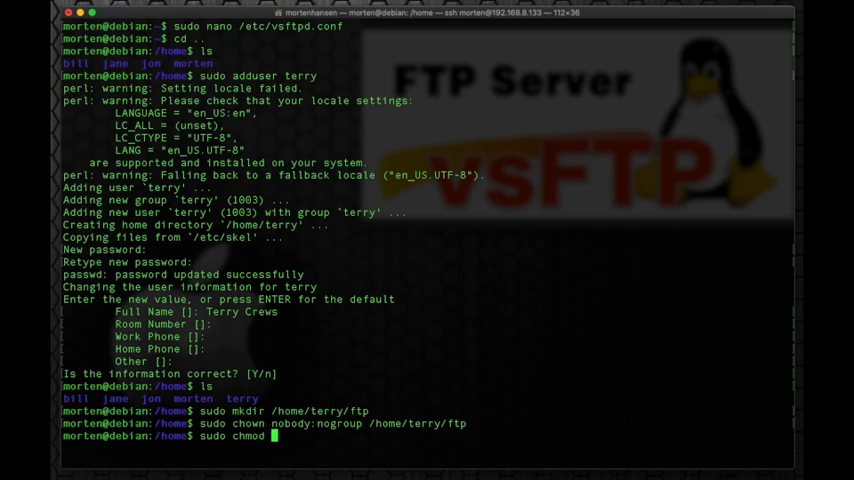
{"action": "type", "text": "a-w"}
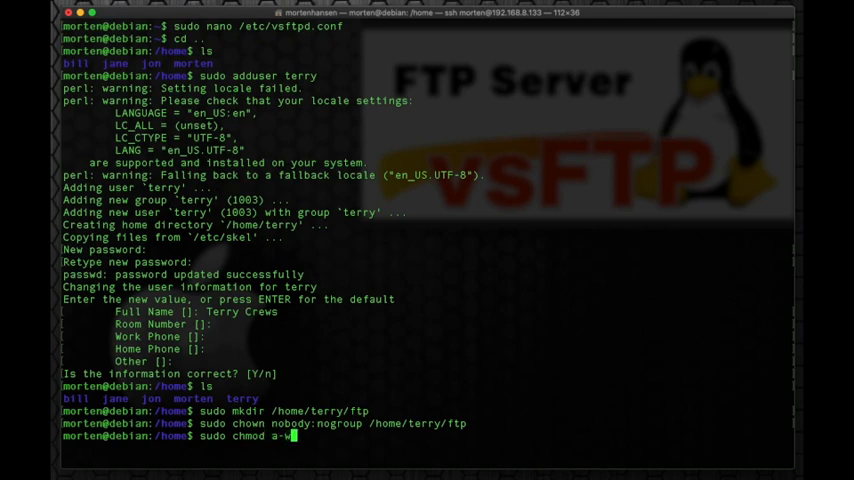
{"action": "type", "text": "/home/terry"}
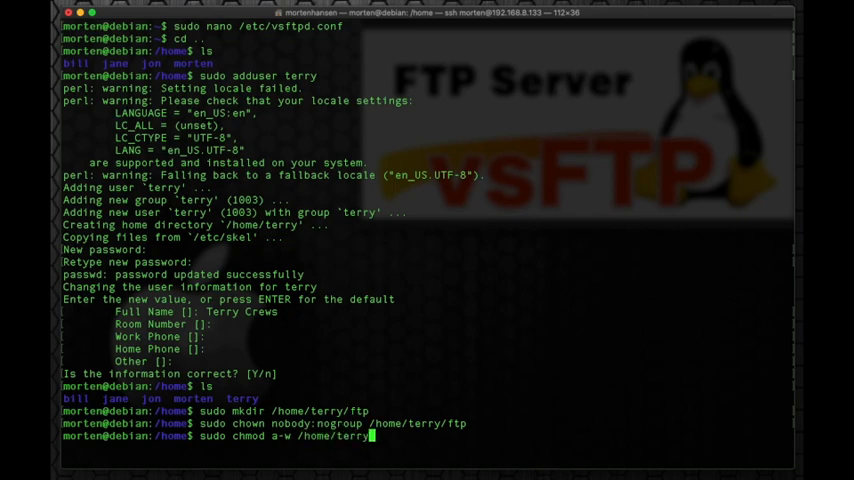
{"action": "key", "text": "Return"}
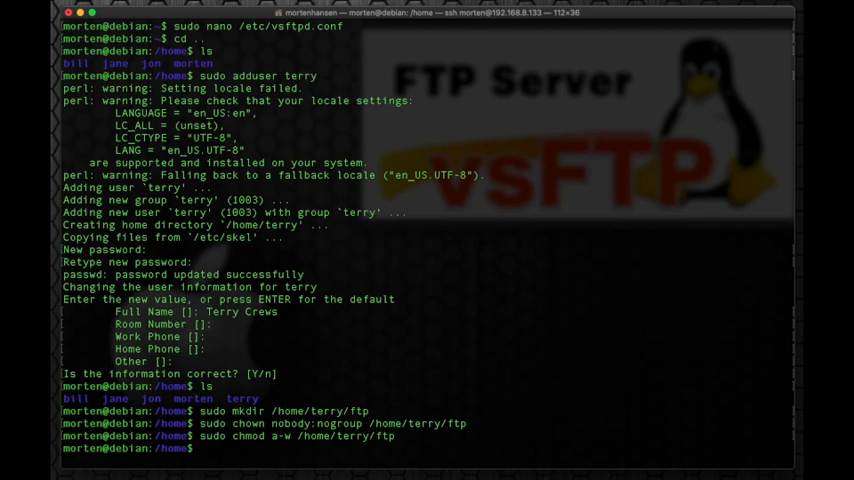
Create the /home/terry/ftp/files subfolder and chown it to terry:terry.
{"action": "type", "text": "sudo"}
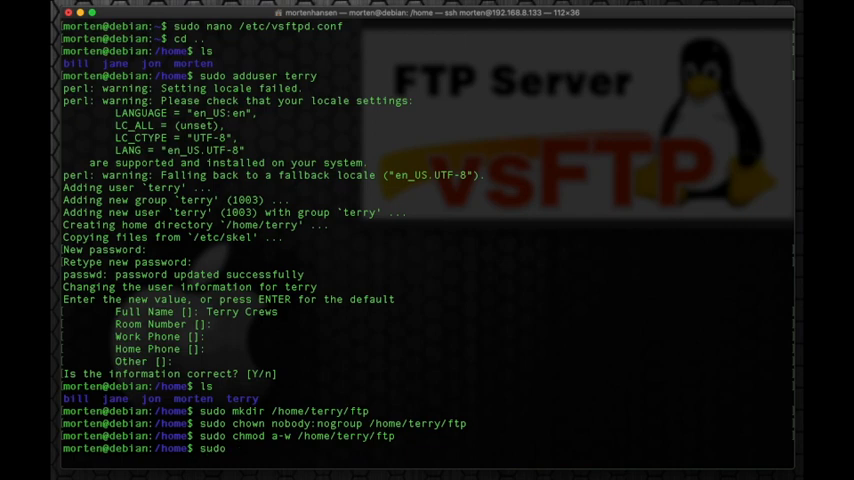
{"action": "type", "text": "mkdir /h"}
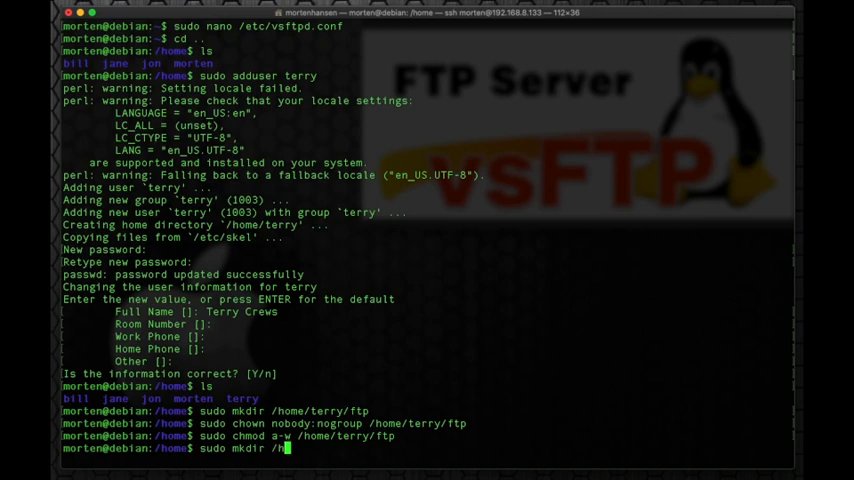
{"action": "type", "text": "ome/terry/ftp"}
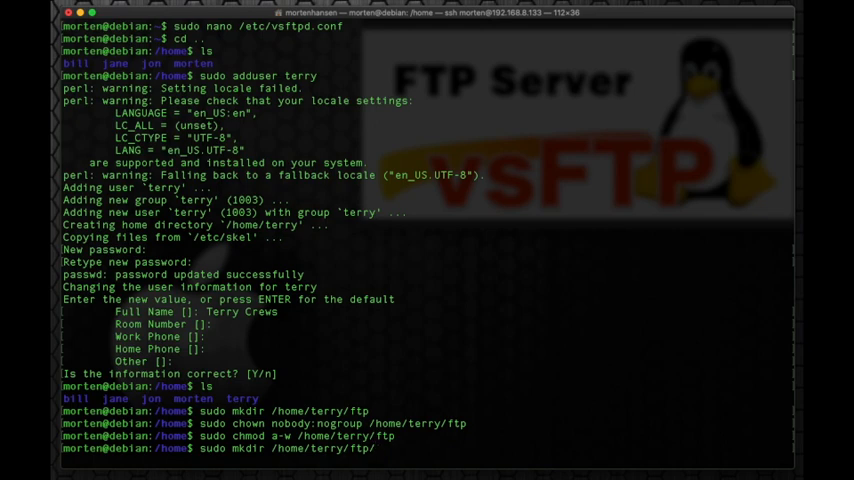
{"action": "type", "text": "/files"}
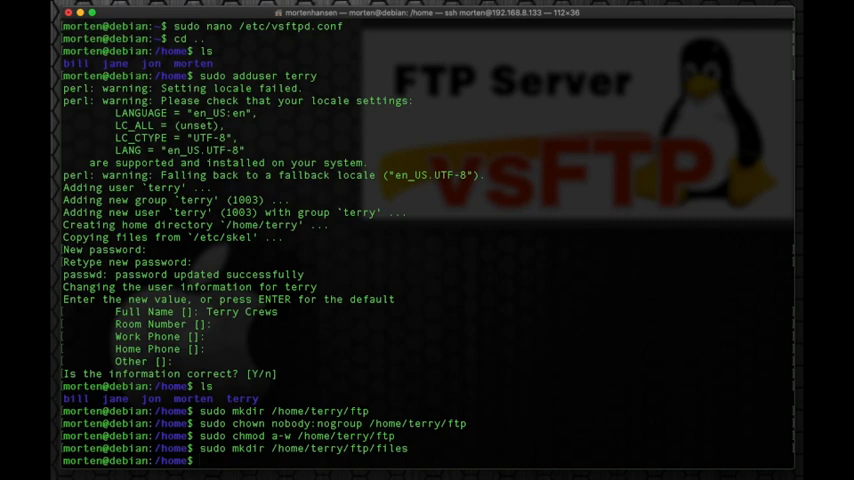
{"action": "type", "text": "sudo"}
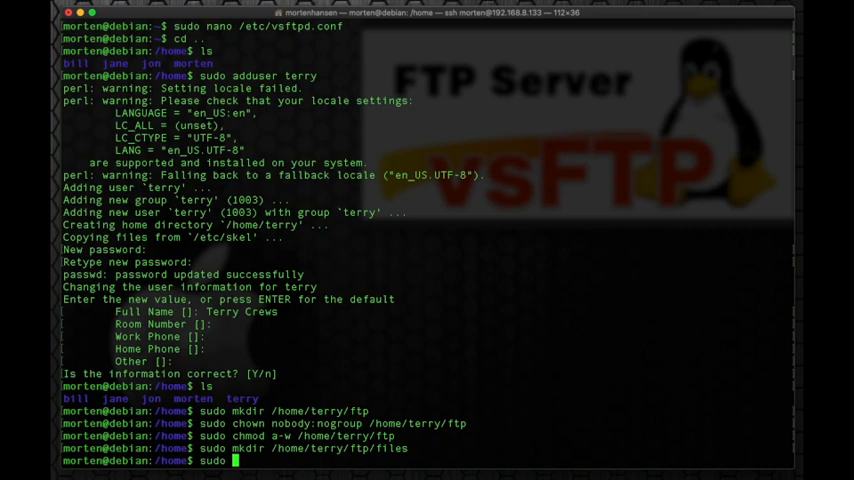
{"action": "type", "text": "chown"}
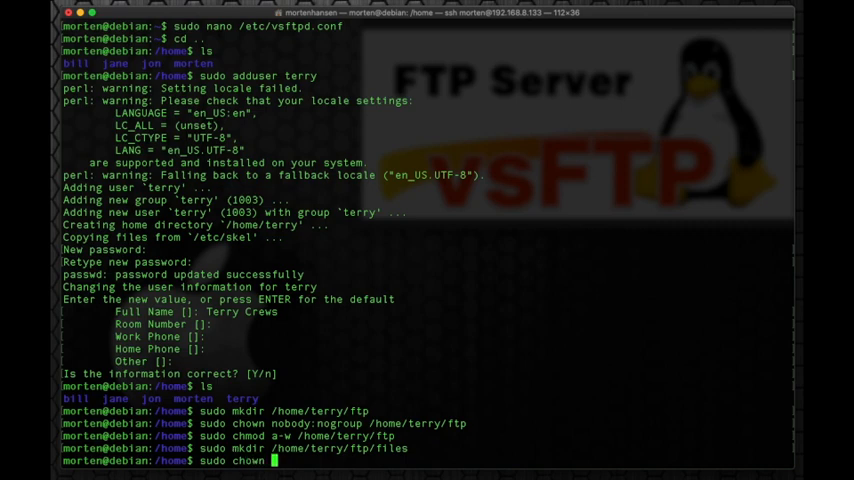
{"action": "type", "text": "terry:"}
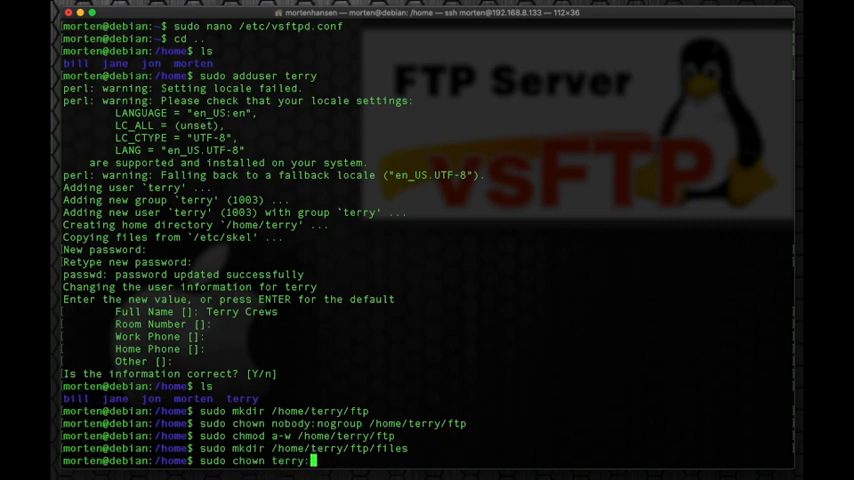
{"action": "type", "text": "terry"}
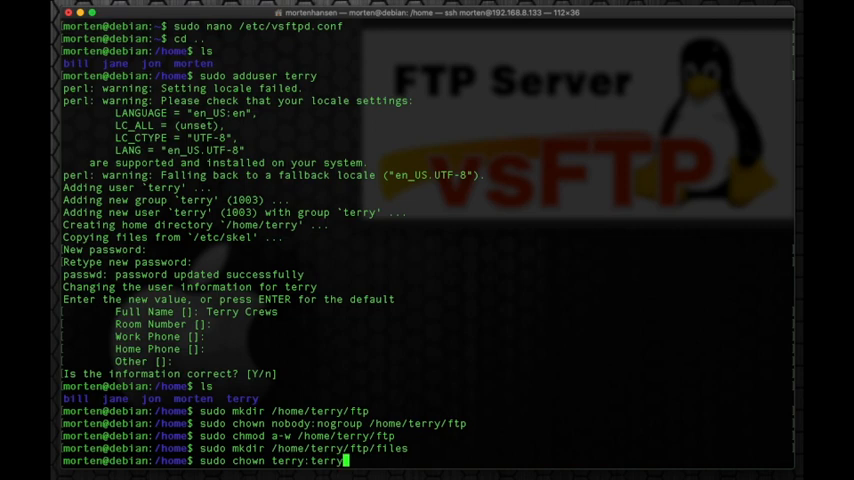
{"action": "type", "text": "/"}
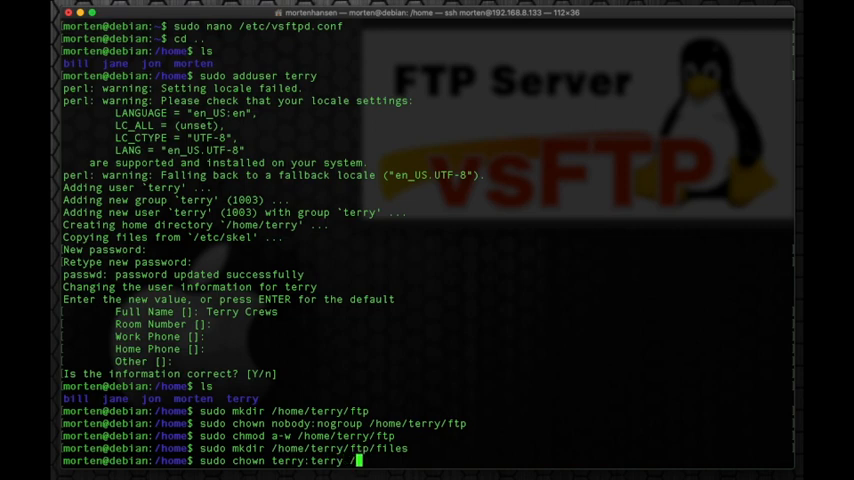
{"action": "type", "text": "home/"}
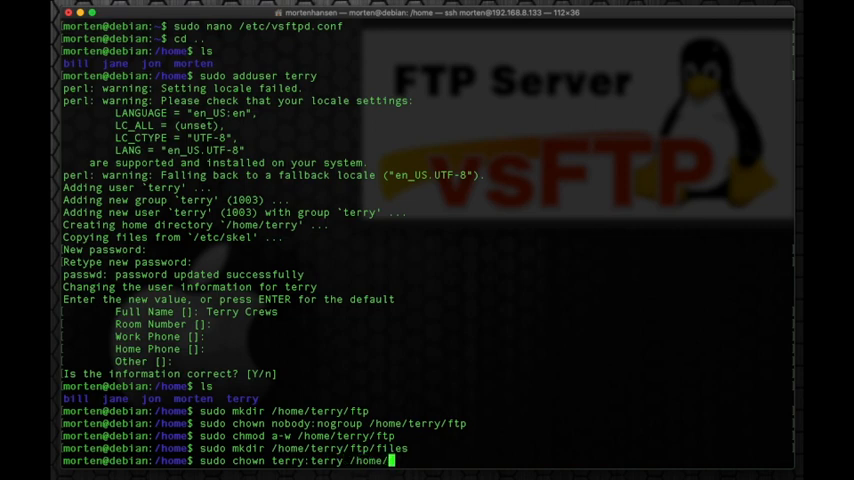
{"action": "type", "text": "terry/ftp/files/"}
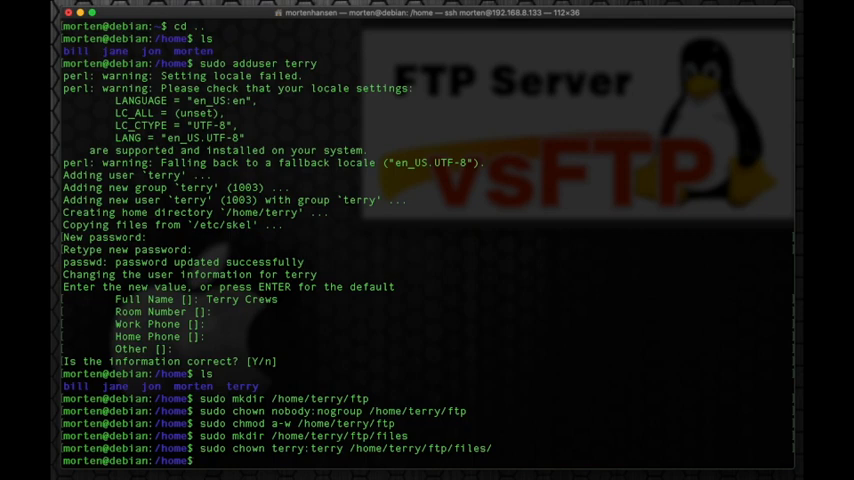
Begin a sudo listing of /home/terry/ftp/files/ to check the result.
{"action": "type", "text": "sudo ls -la"}
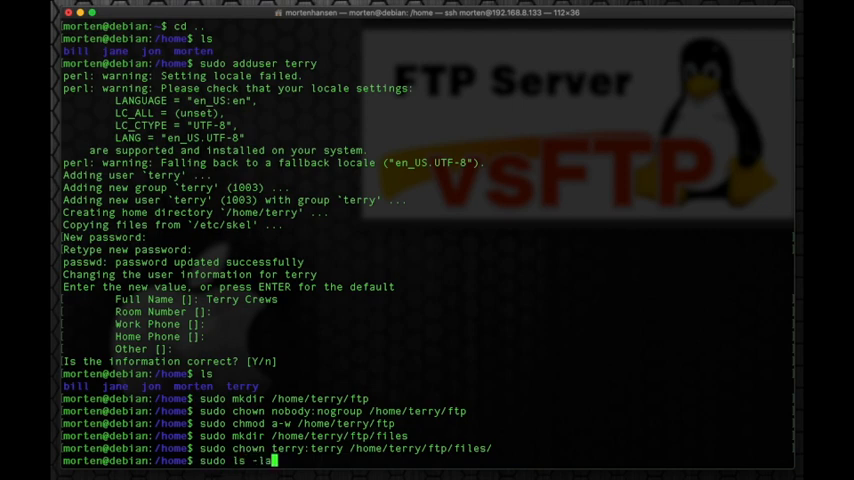
{"action": "type", "text": "/home"}
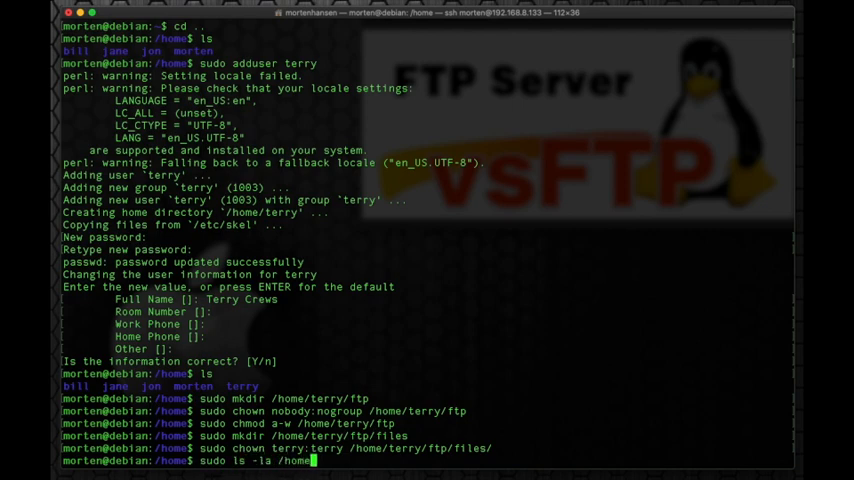
{"action": "type", "text": "te"}
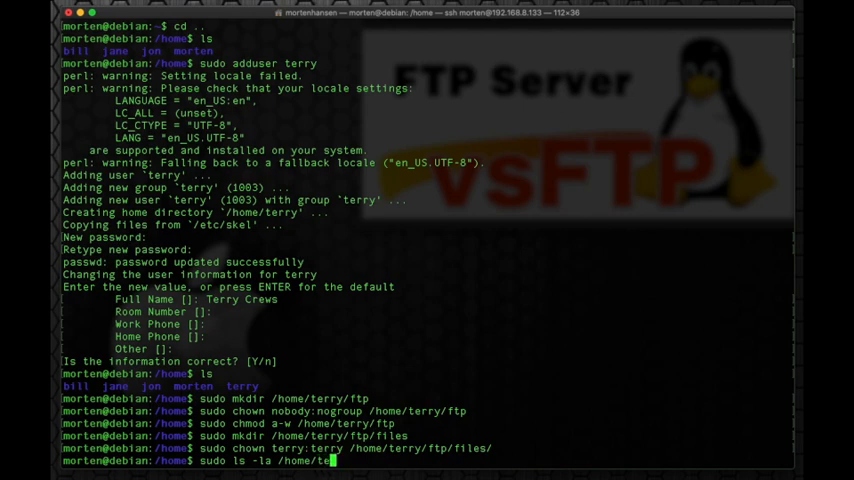
{"action": "type", "text": "rry/ftp/files/"}
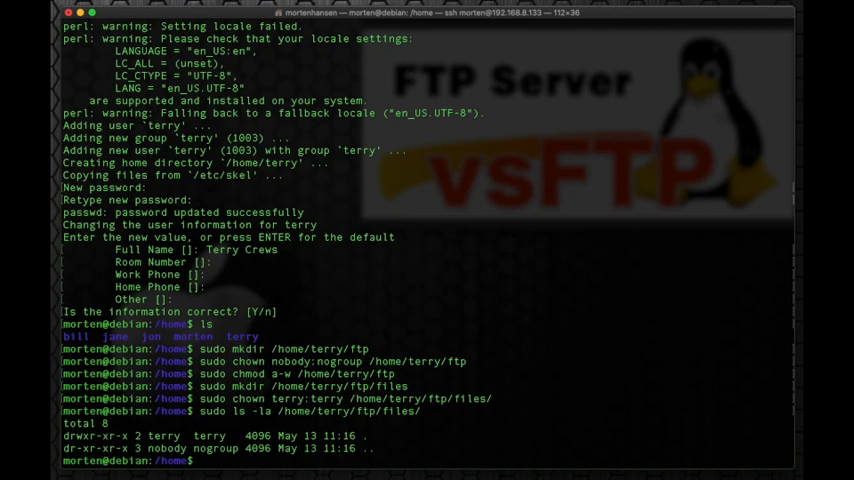
Run sudo ls -la /home/terry/ftp/ to confirm nobody ownership and the terry-owned files subfolder.
{"action": "type", "text": "sudo ls -la /home/terry/ftp/"}
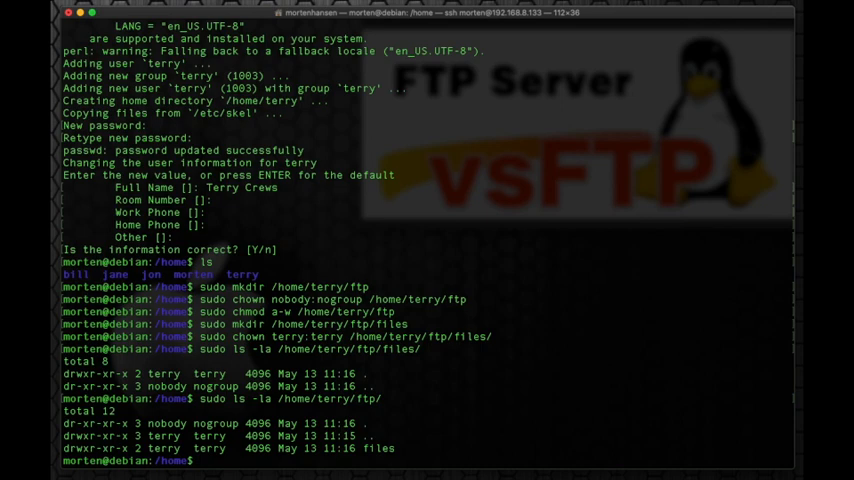
Edit /etc/vsftpd.userlist in nano and add the user terry.
{"action": "type", "text": "sudo"}
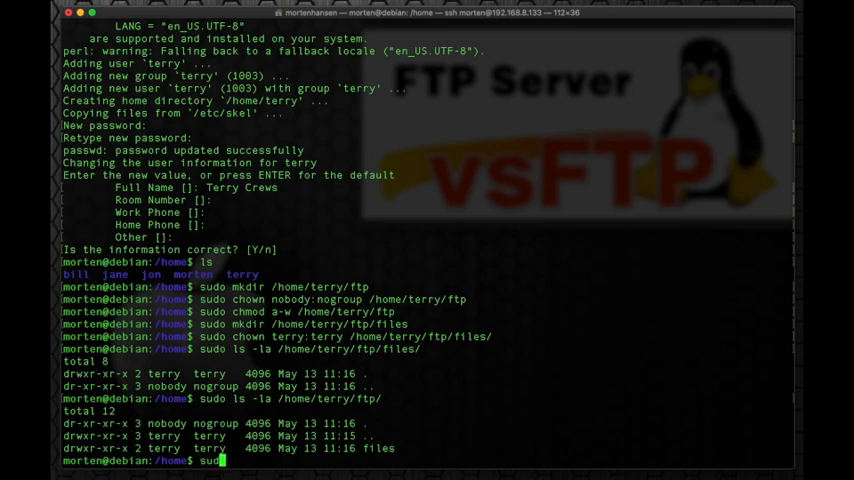
{"action": "type", "text": "nano /etc/"}
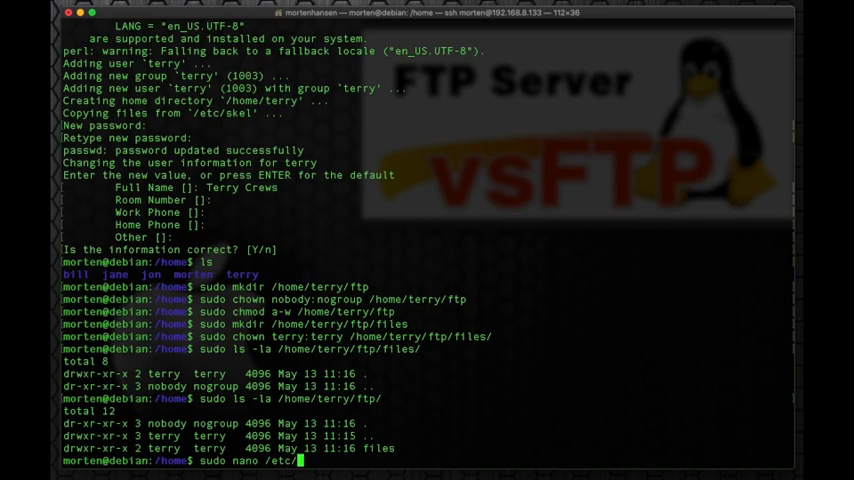
{"action": "type", "text": "vsftpd."}
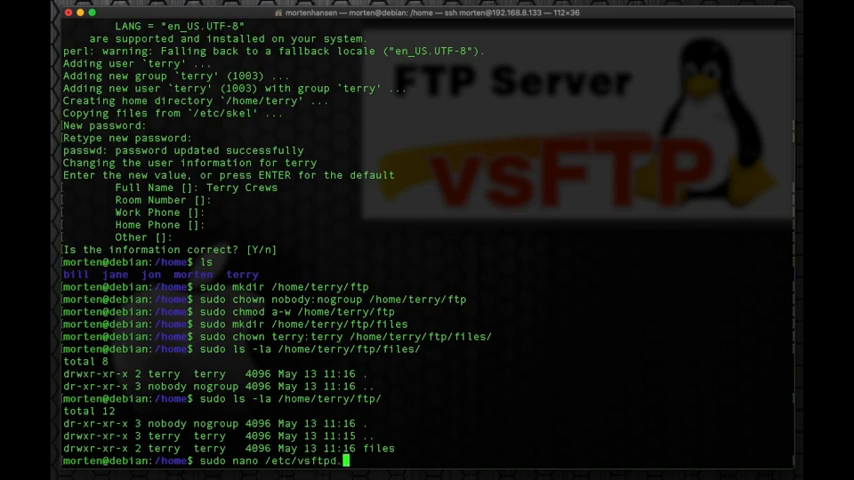
{"action": "type", "text": ".userlist"}
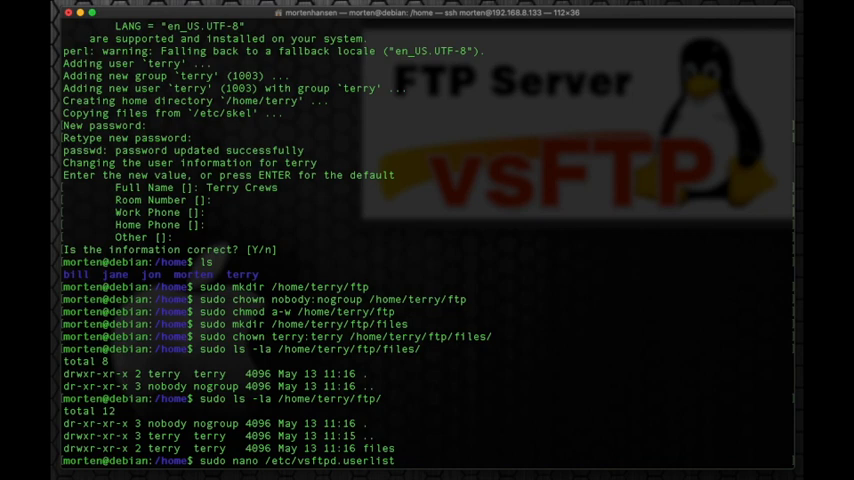
{"action": "key", "text": "Return"}
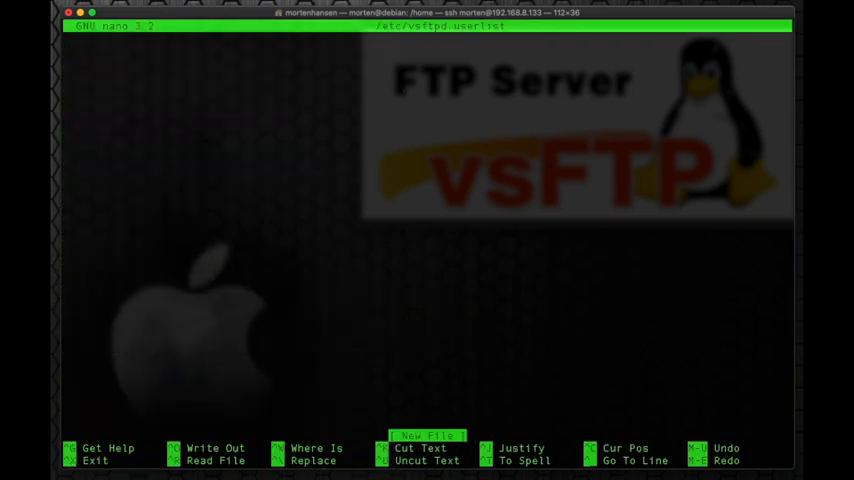
{"action": "type", "text": "terry"}
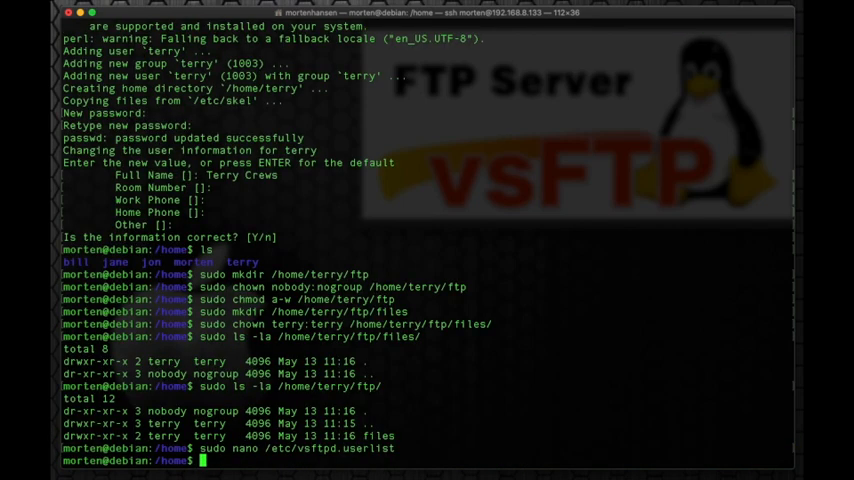
Restart vsftpd with sudo systemctl restart vsftpd.service.
{"action": "type", "text": "syst"}
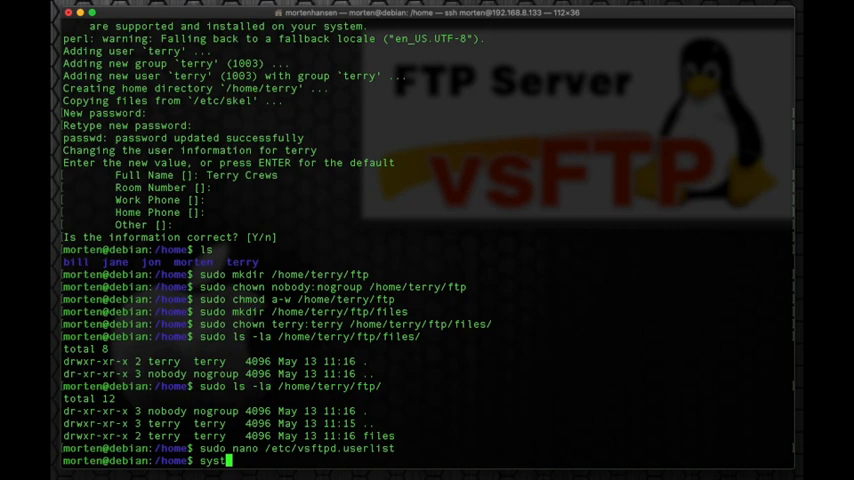
{"action": "type", "text": "sudo sys"}
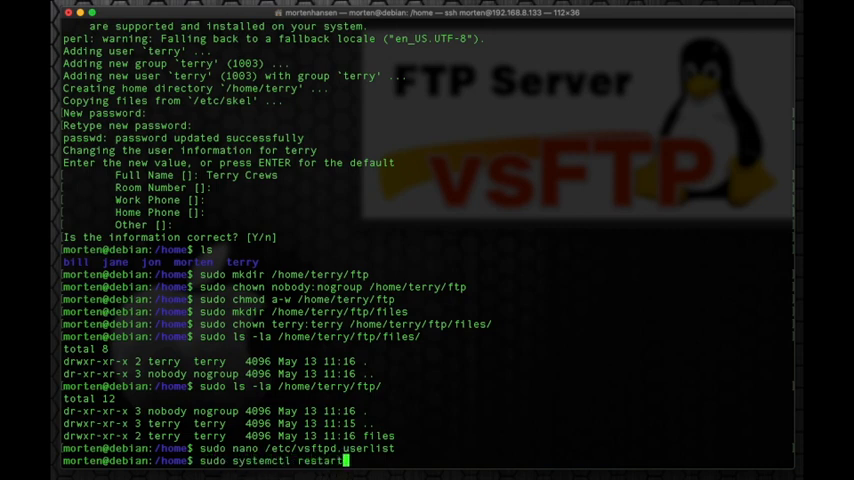
{"action": "type", "text": "vsftpd.service"}
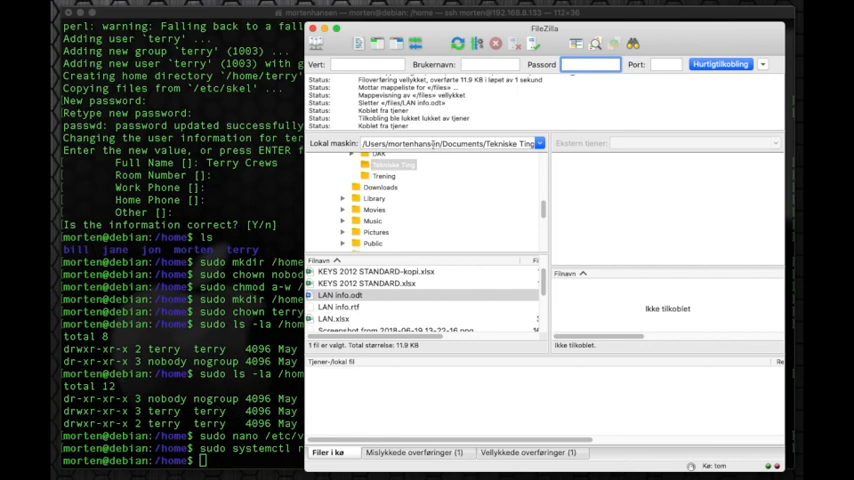
Quickconnect to host 192.168.8.133 as user terry with the password.
{"action": "left_click", "coordinate": [364, 64]}
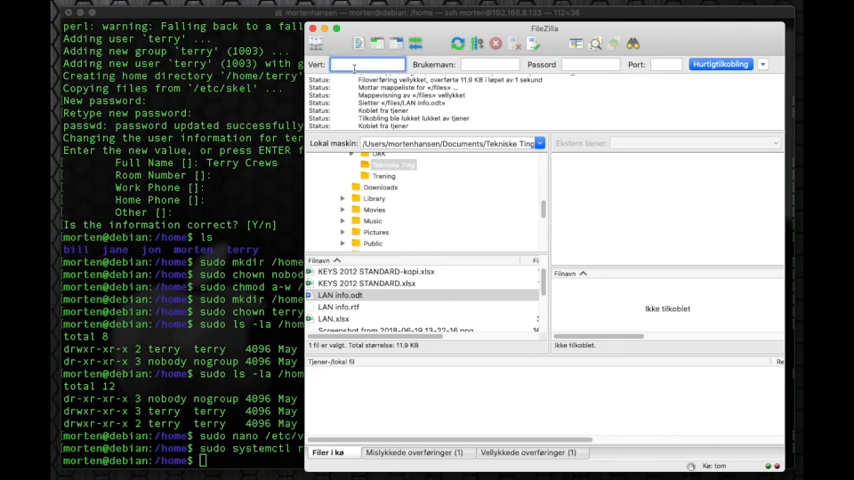
{"action": "type", "text": "192.168.8.133"}
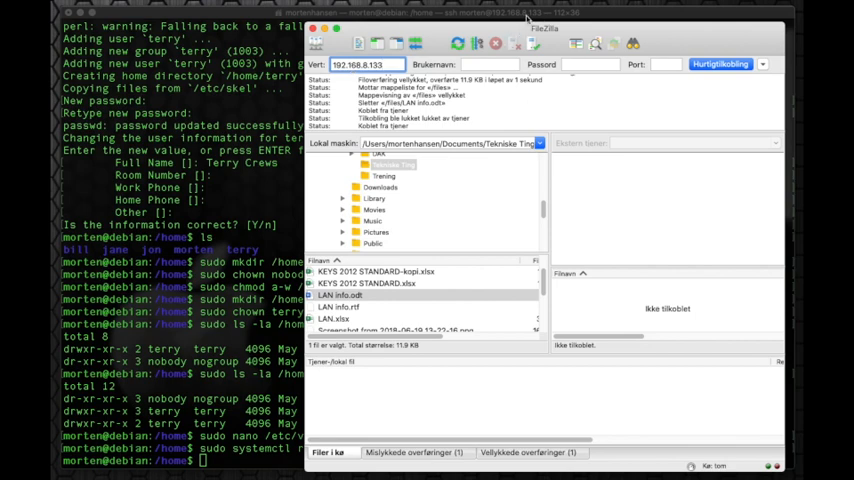
{"action": "type", "text": "terry"}
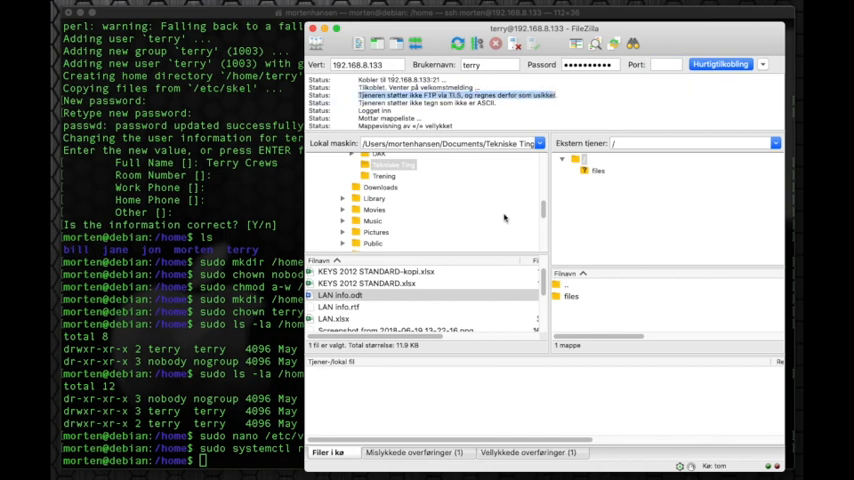
{"action": "mouse_move", "coordinate": [506, 218]}
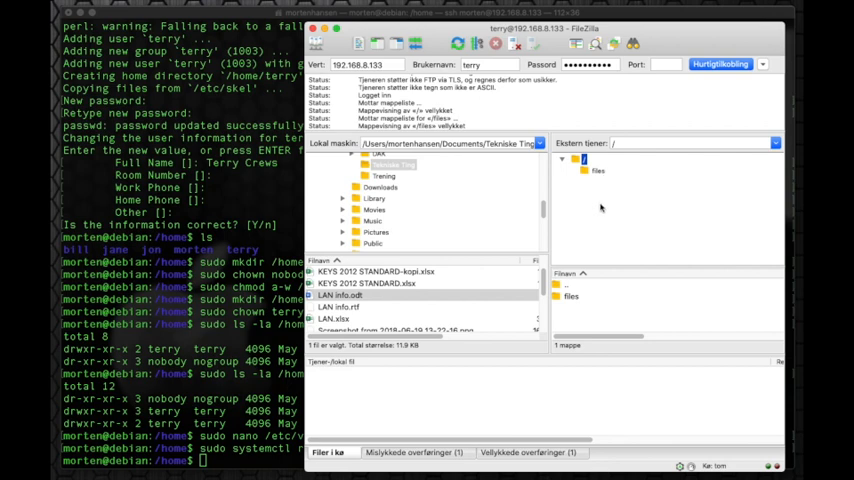
{"action": "mouse_move", "coordinate": [508, 300]}
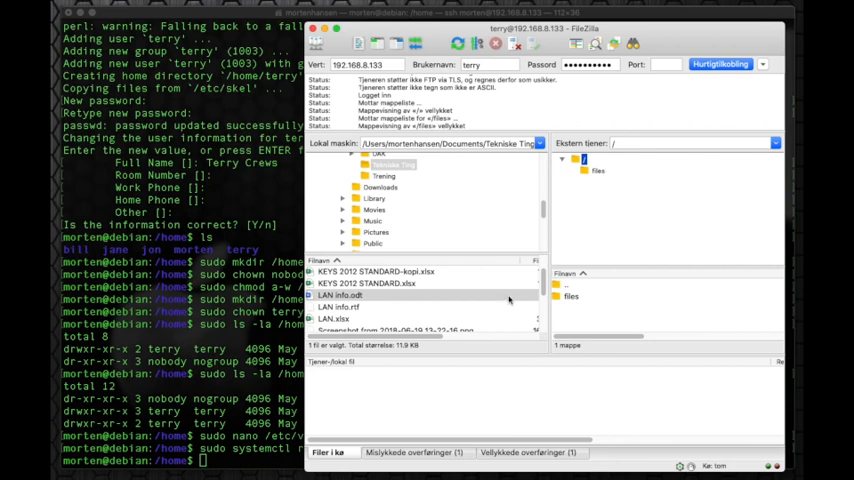
{"action": "mouse_move", "coordinate": [368, 302]}
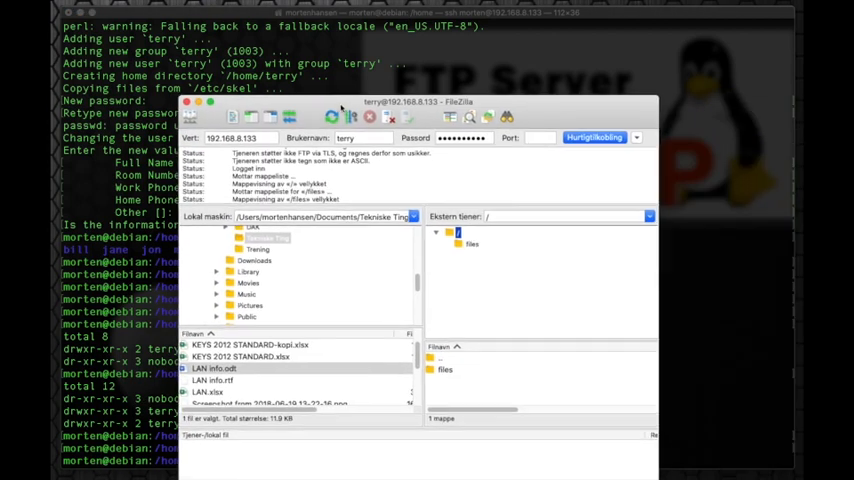
Enter the remote files folder and drop LAN info.rtf into it.
{"action": "double_click", "coordinate": [214, 358]}
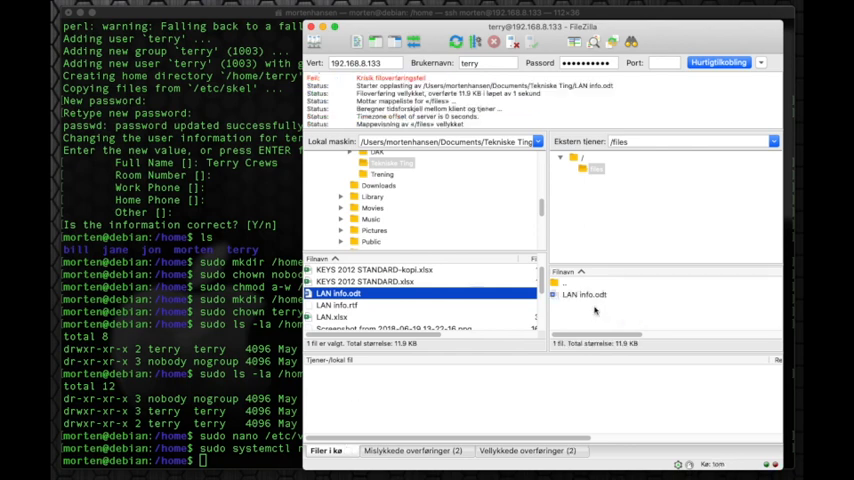
{"action": "mouse_move", "coordinate": [596, 310]}
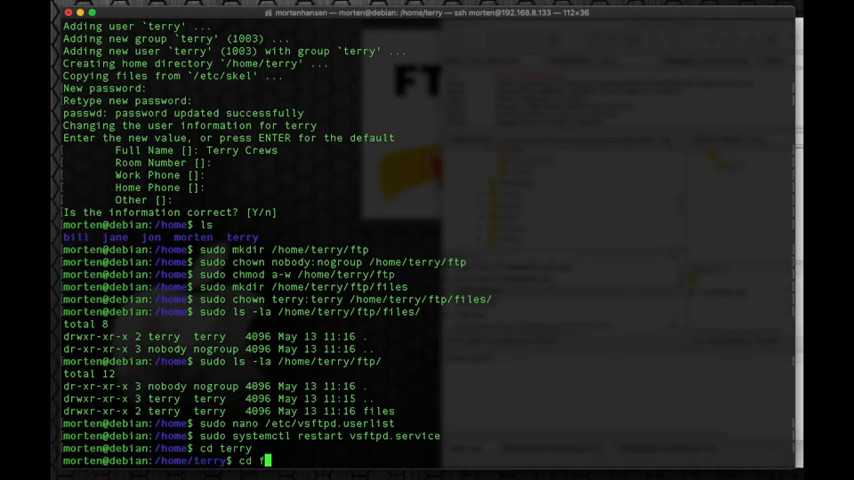
List terry/ftp/files in the shell, then delete LAN info.rtf from the remote folder and confirm.
{"action": "type", "text": "tp/files/"}
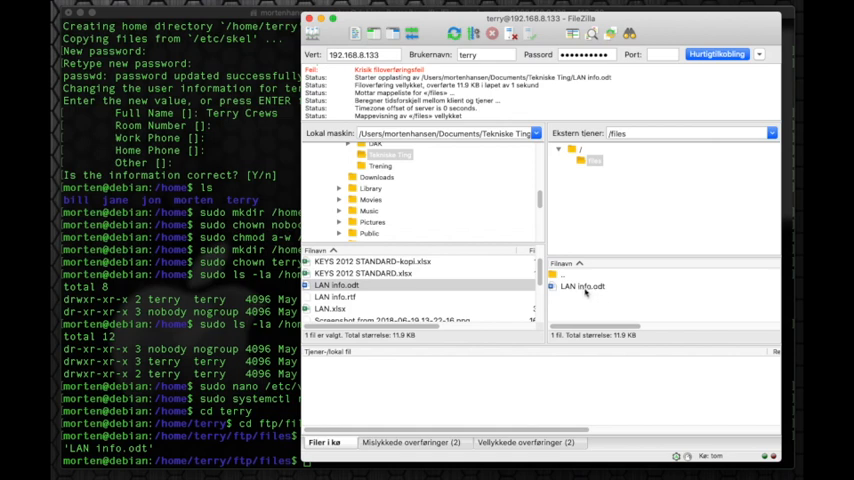
{"action": "right_click", "coordinate": [584, 286]}
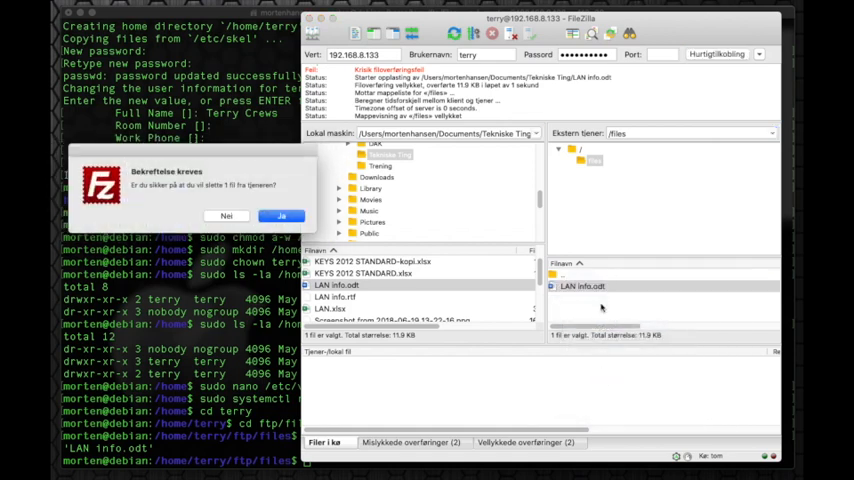
{"action": "left_click", "coordinate": [280, 216]}
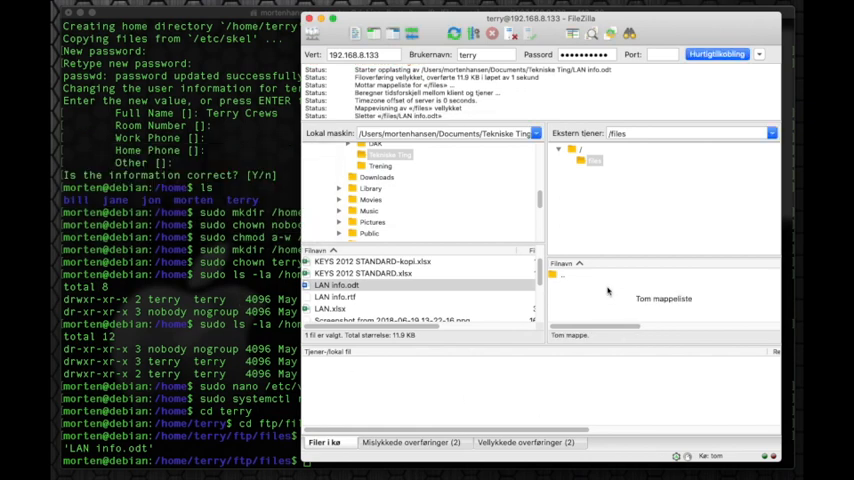